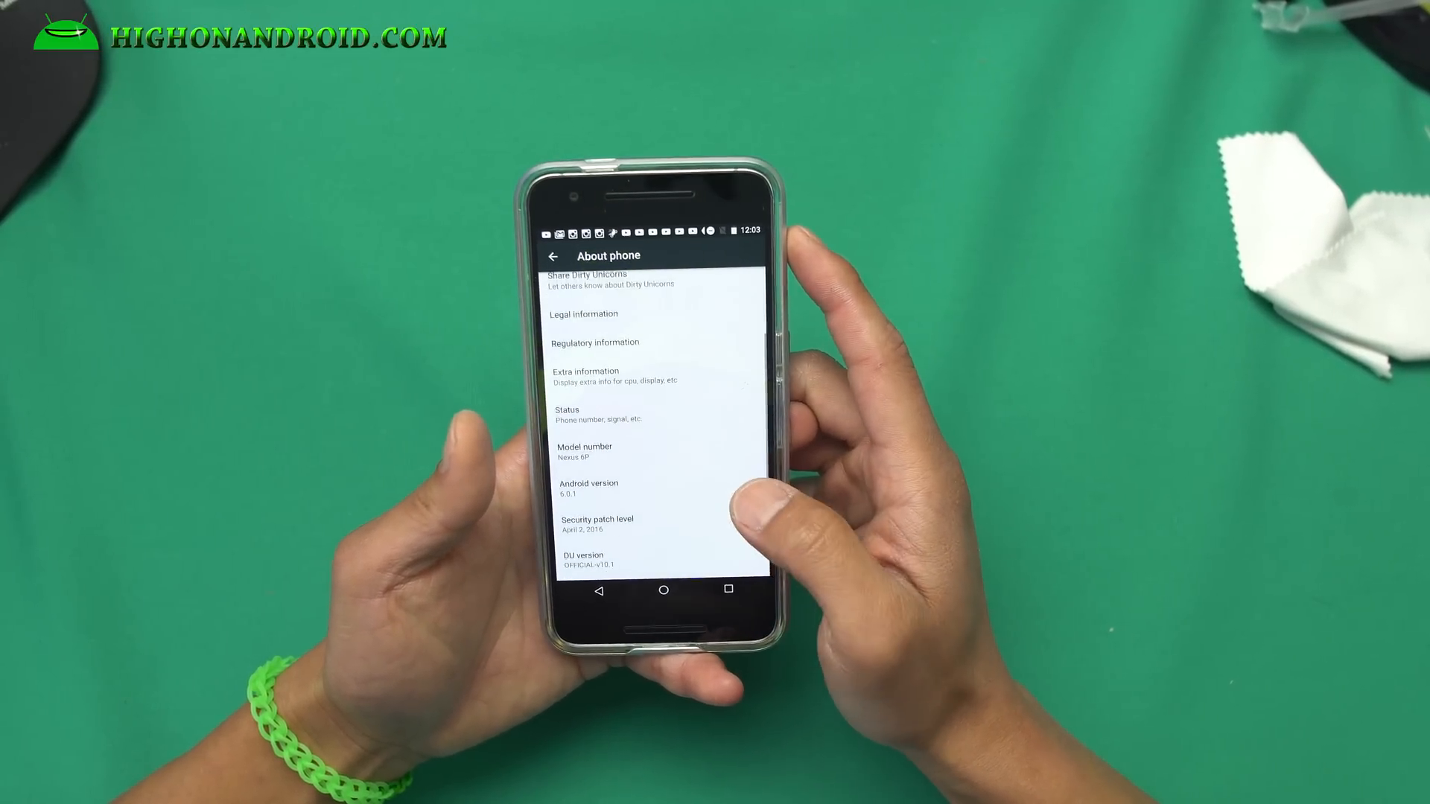
# Scroll the main Settings list to bring Dirty Tweaks under Customization into view.
pyautogui.scroll(3)
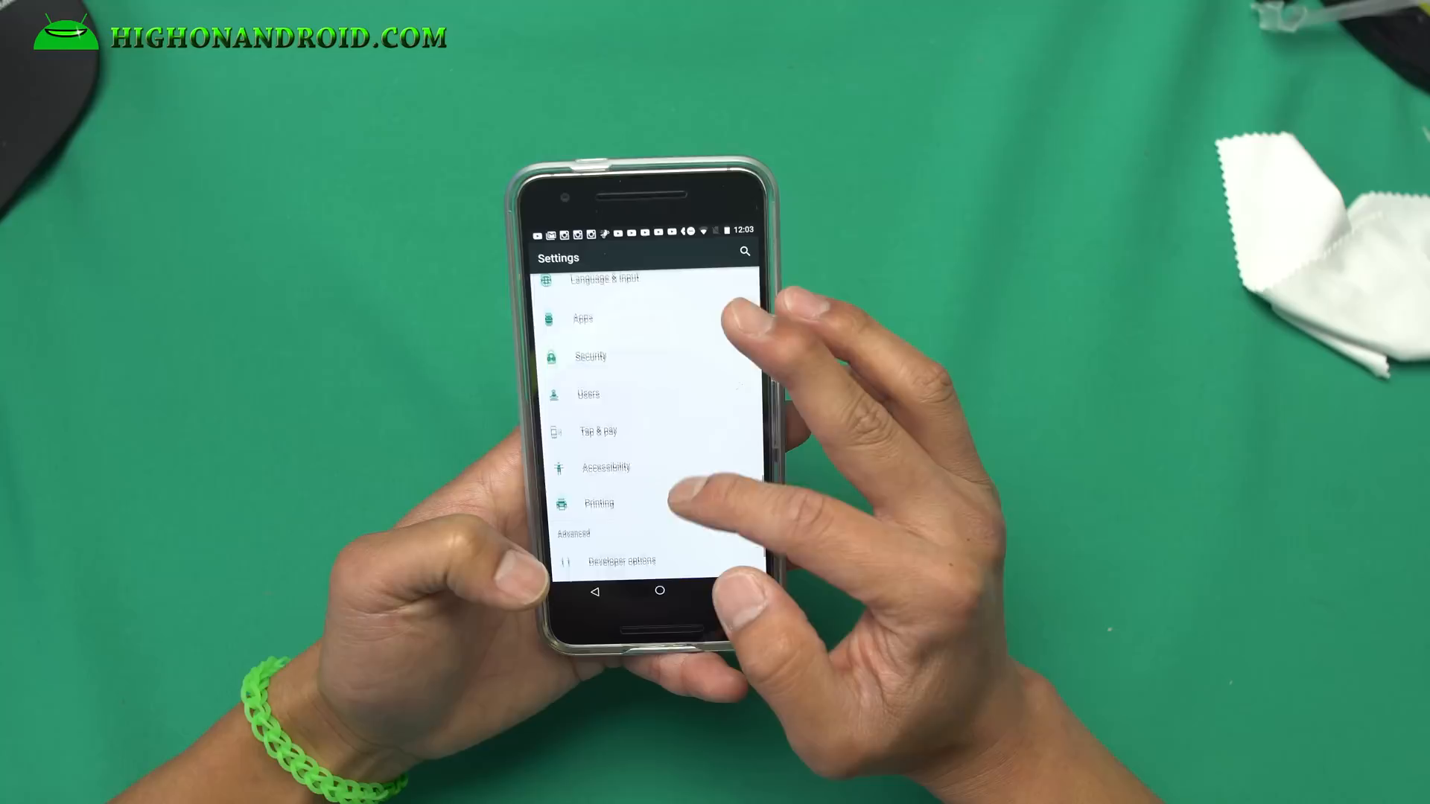
pyautogui.scroll(-3)
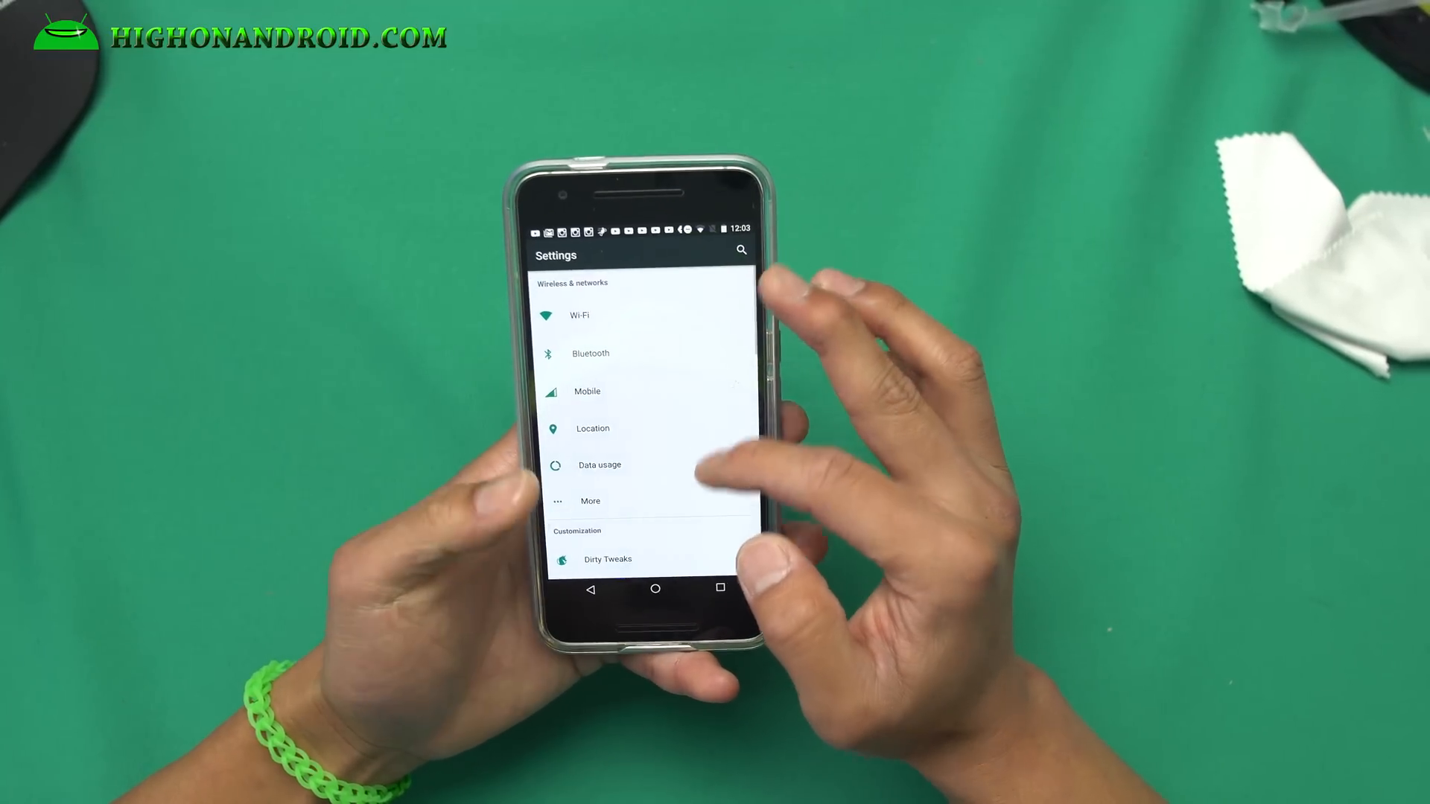
# Open Dirty Tweaks, browse the System and Miscellaneous tabs, and return to General UI.
pyautogui.click(608, 559)
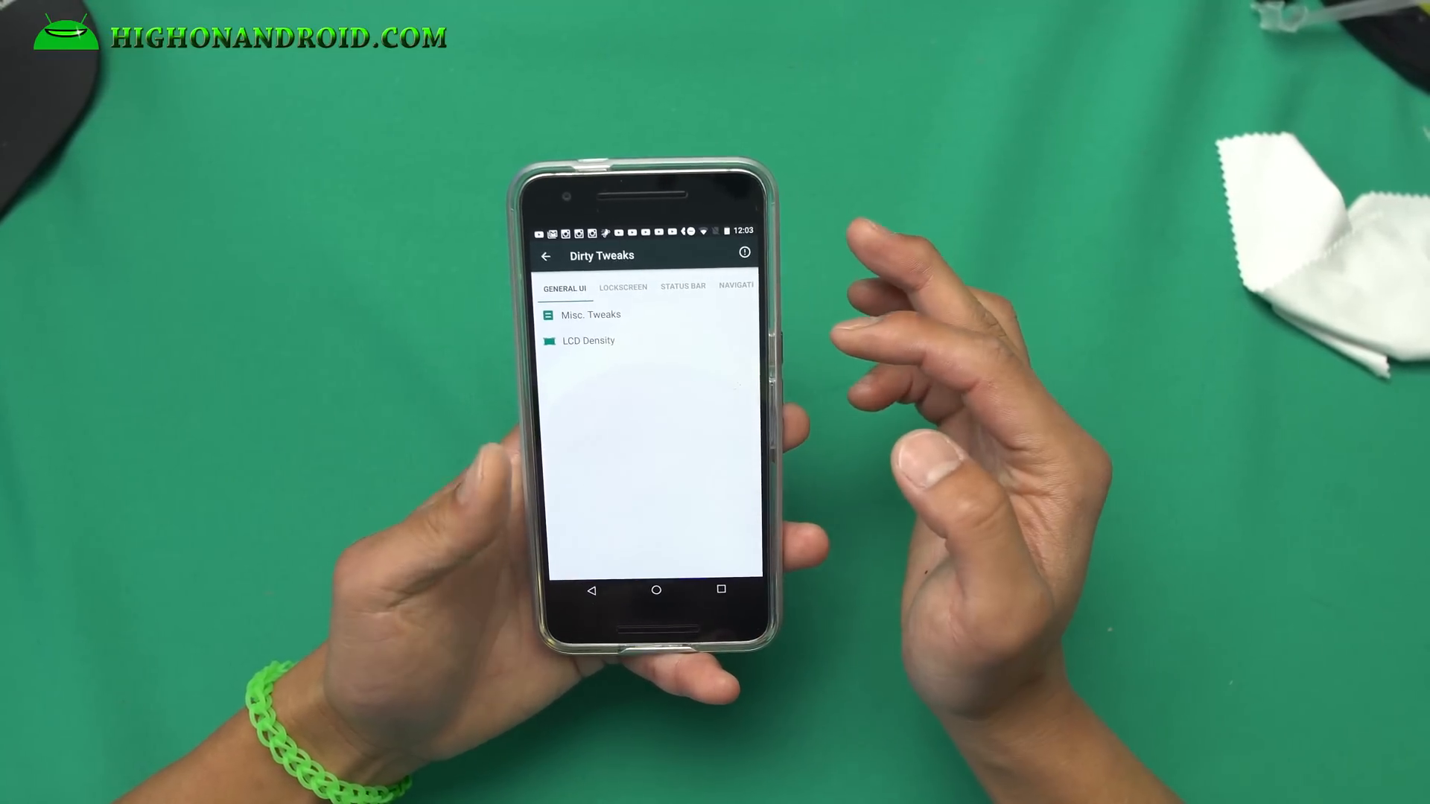
pyautogui.click(657, 589)
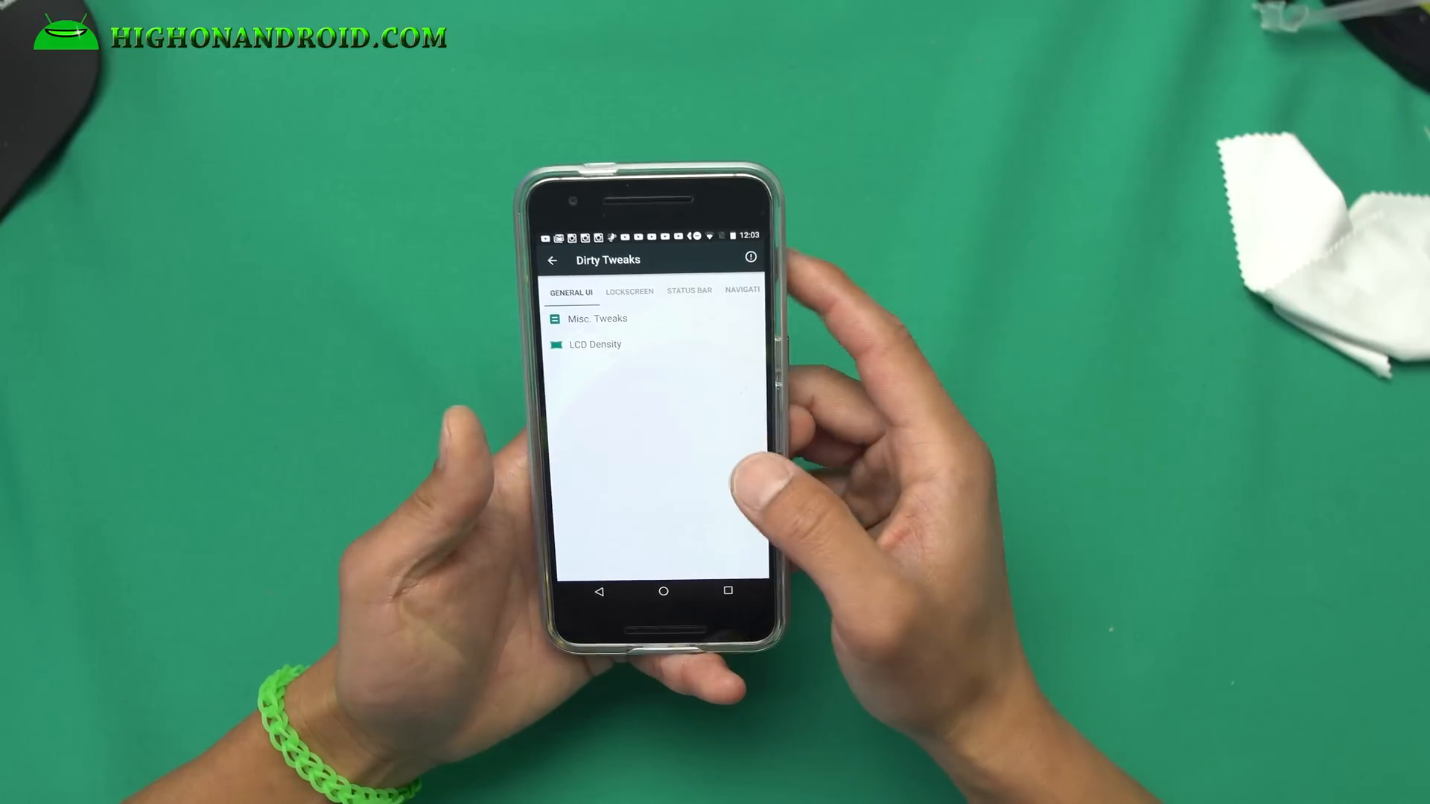
pyautogui.click(688, 291)
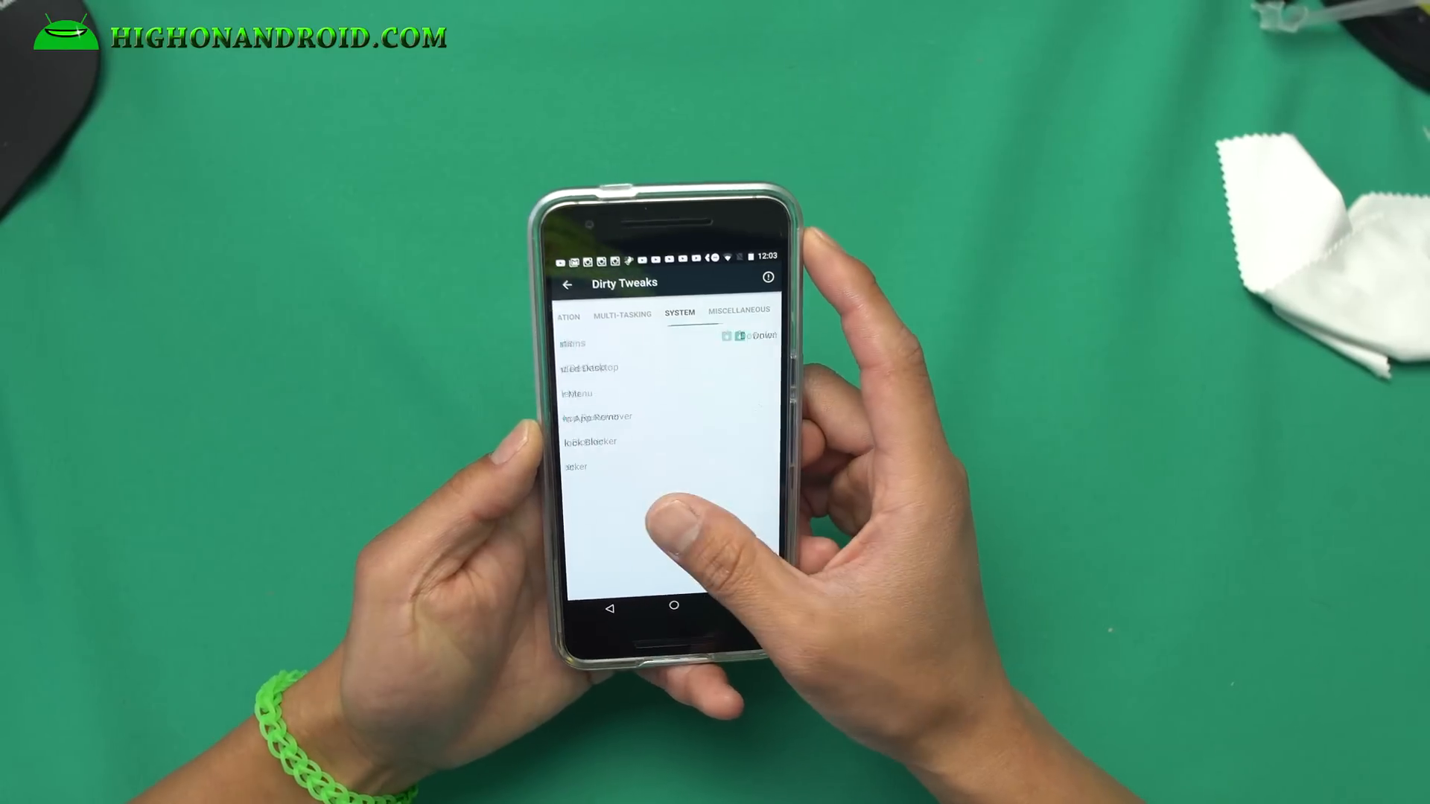
pyautogui.click(739, 309)
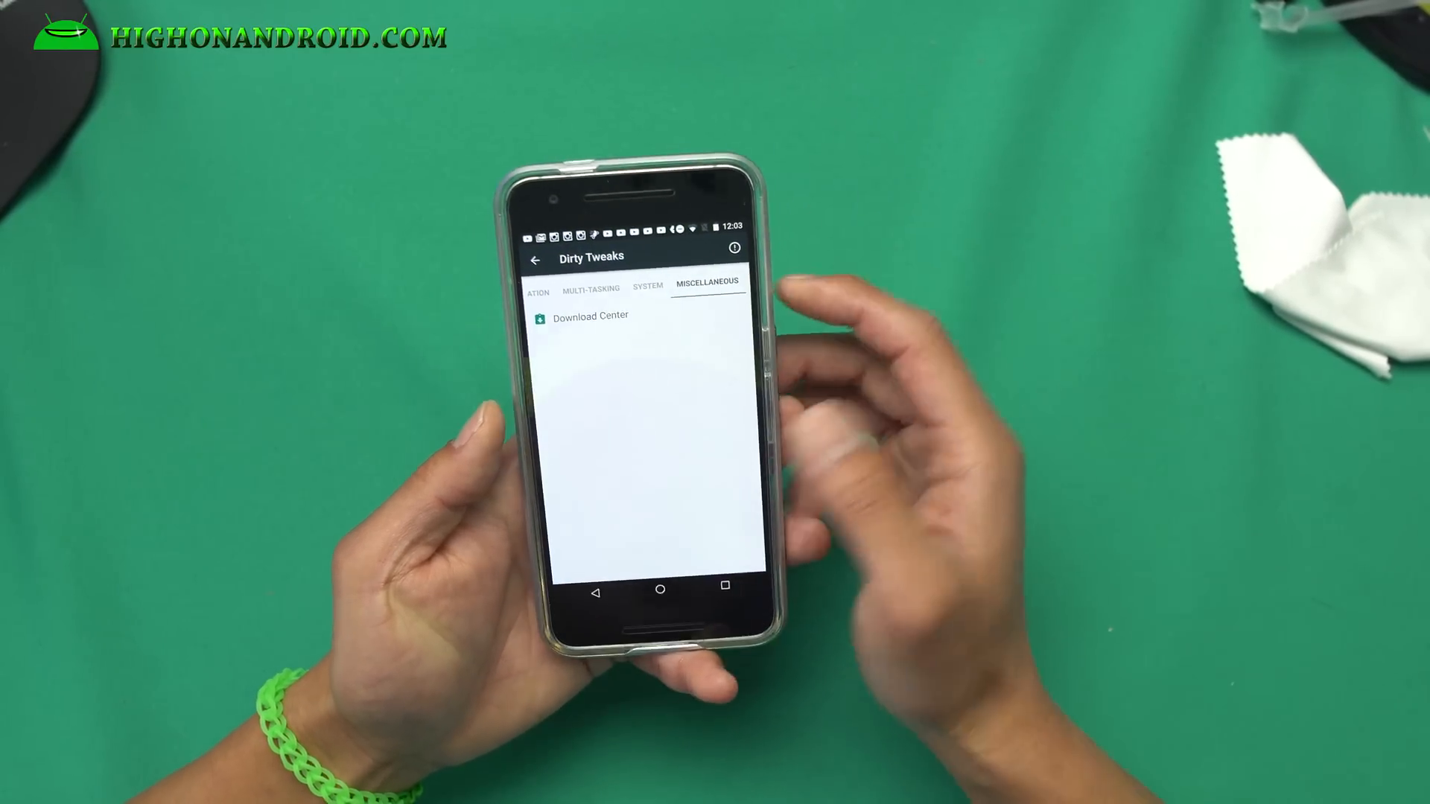
pyautogui.click(647, 285)
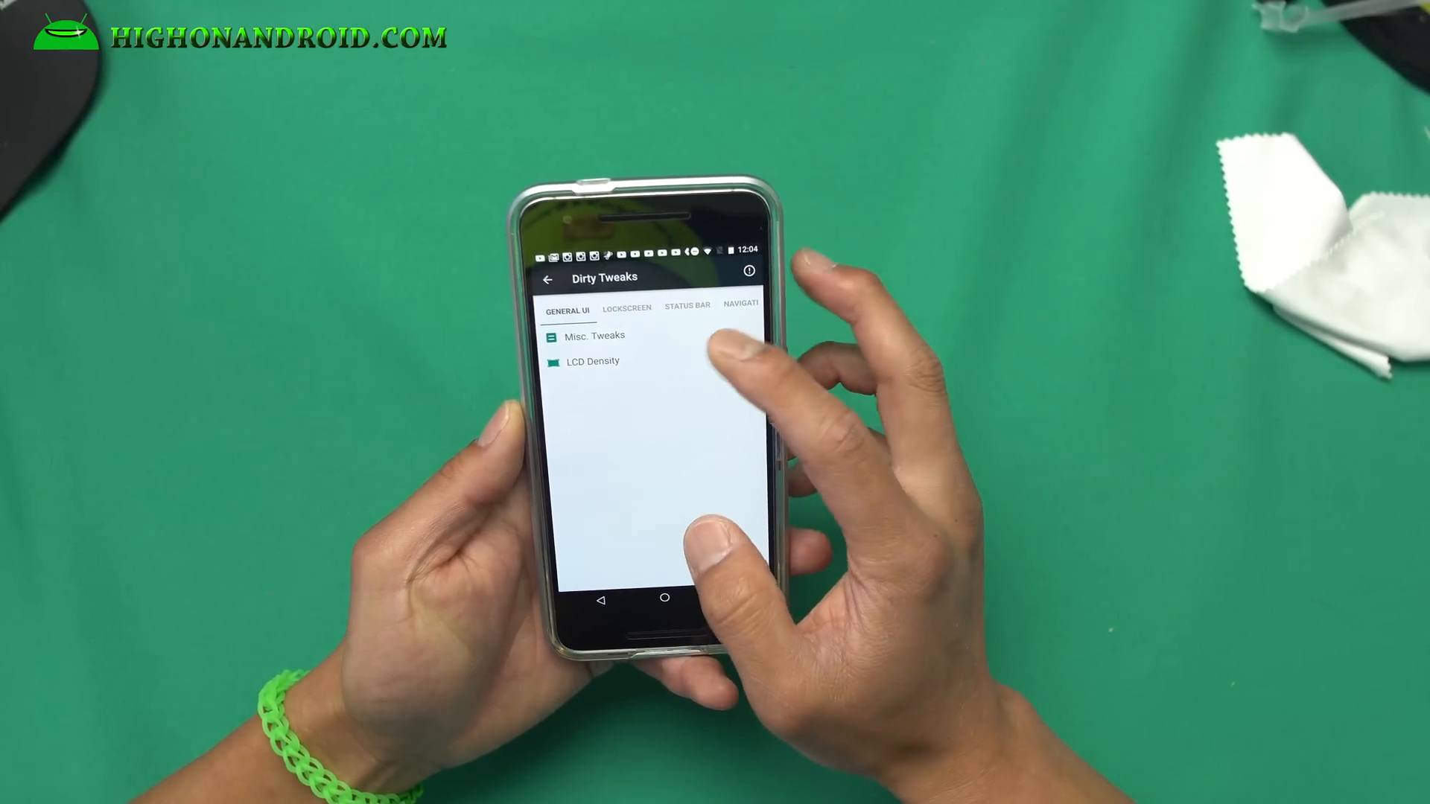
pyautogui.click(594, 336)
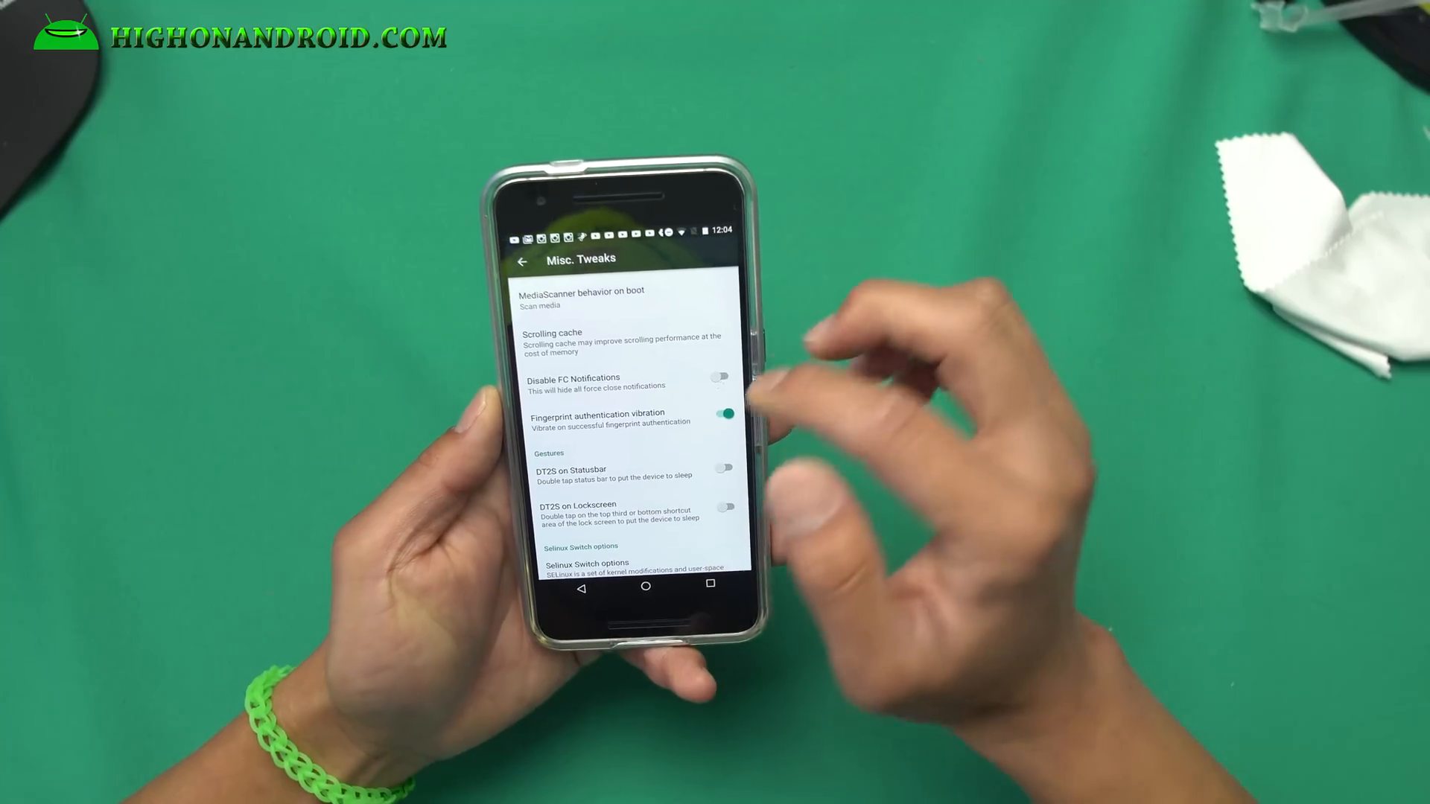
pyautogui.scroll(-3)
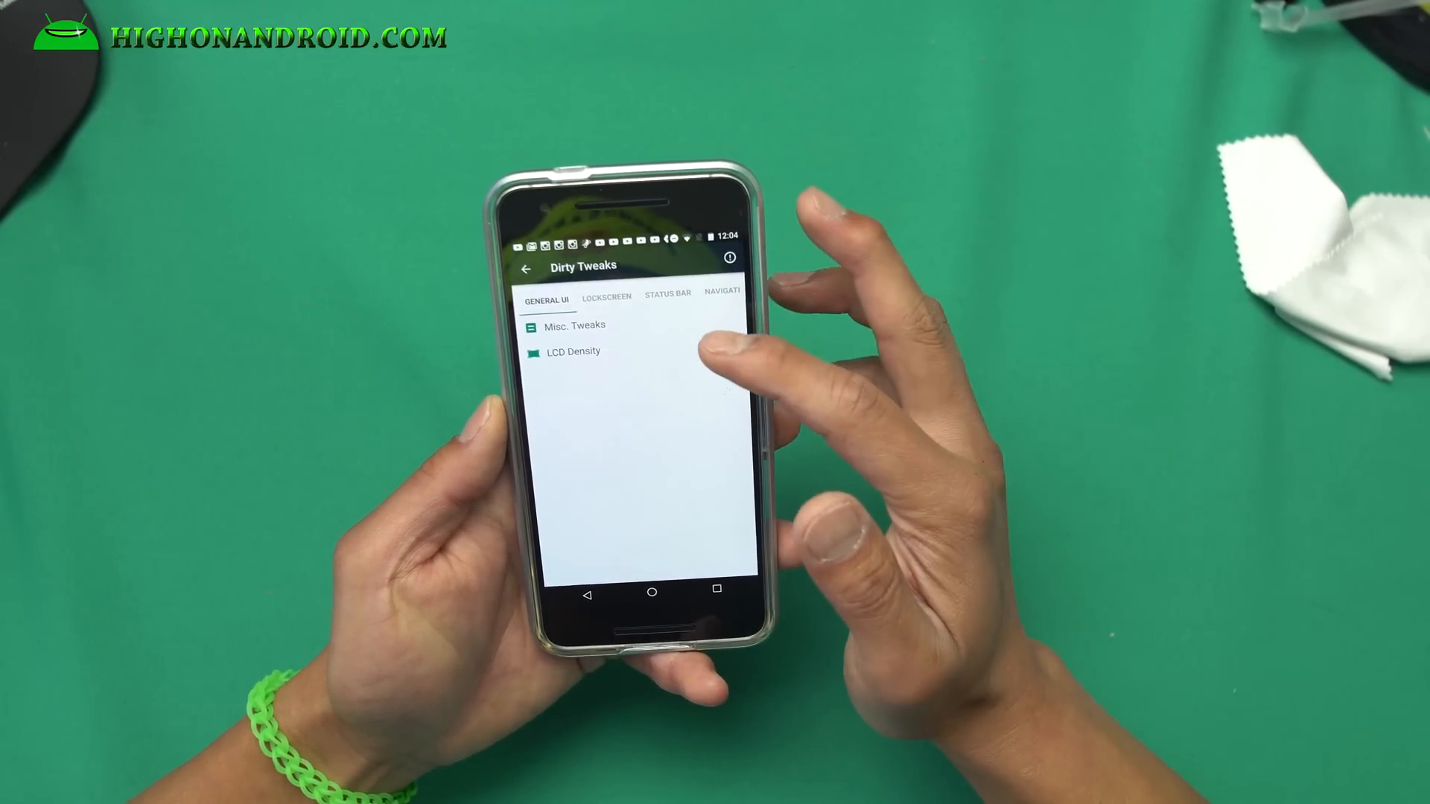
pyautogui.click(573, 352)
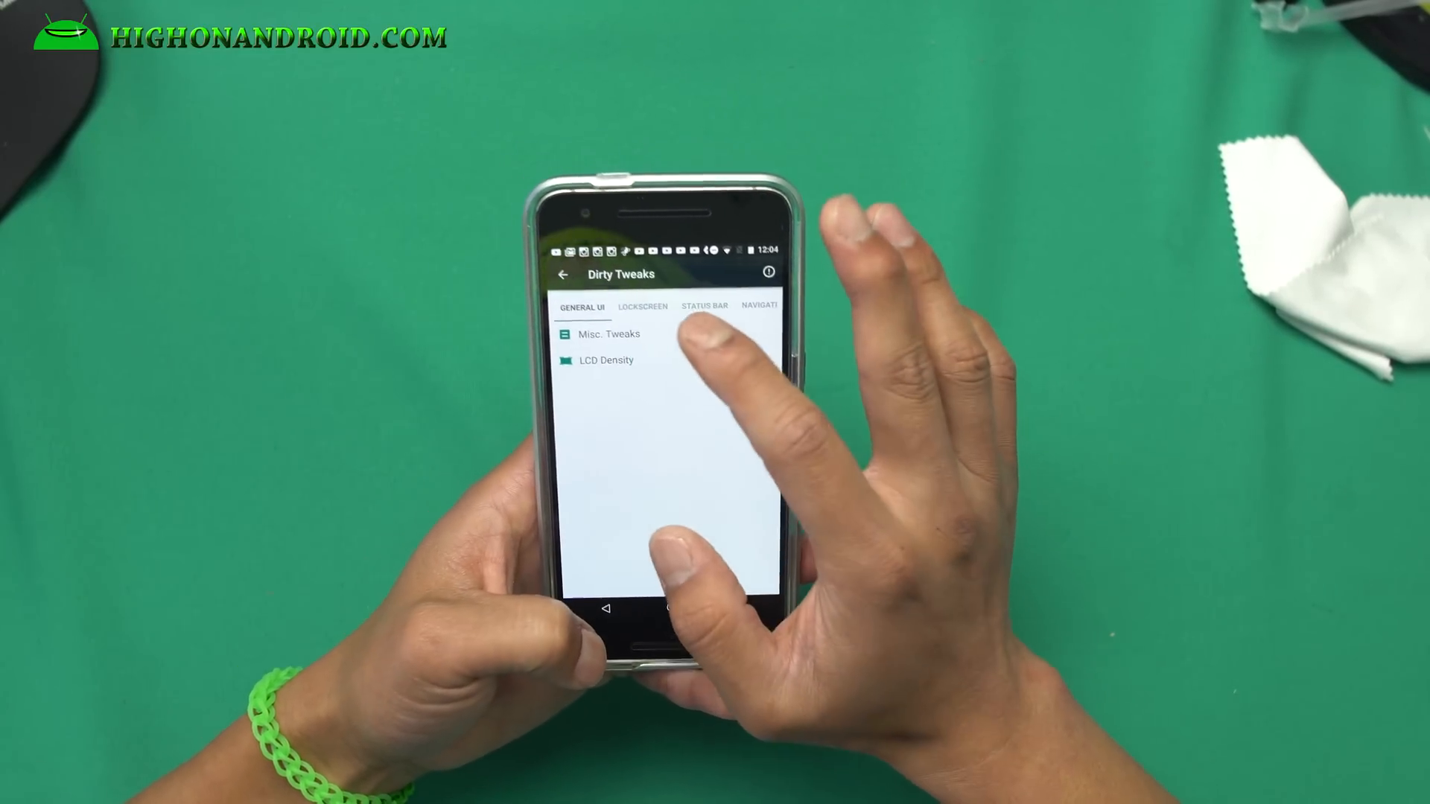
# Preview assigning an app to a Lockscreen bottom shortcut, then back out unchanged.
pyautogui.click(642, 305)
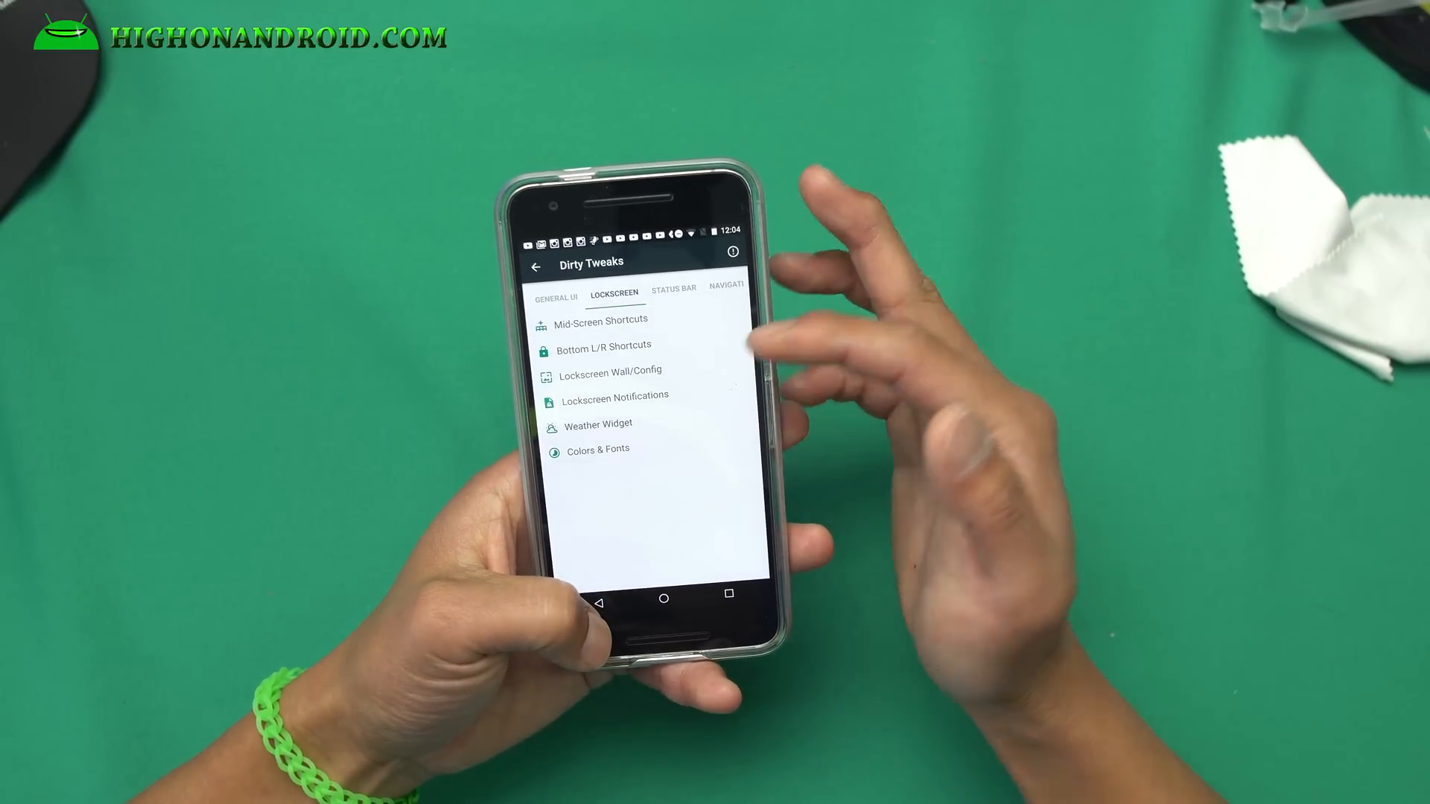
pyautogui.click(600, 321)
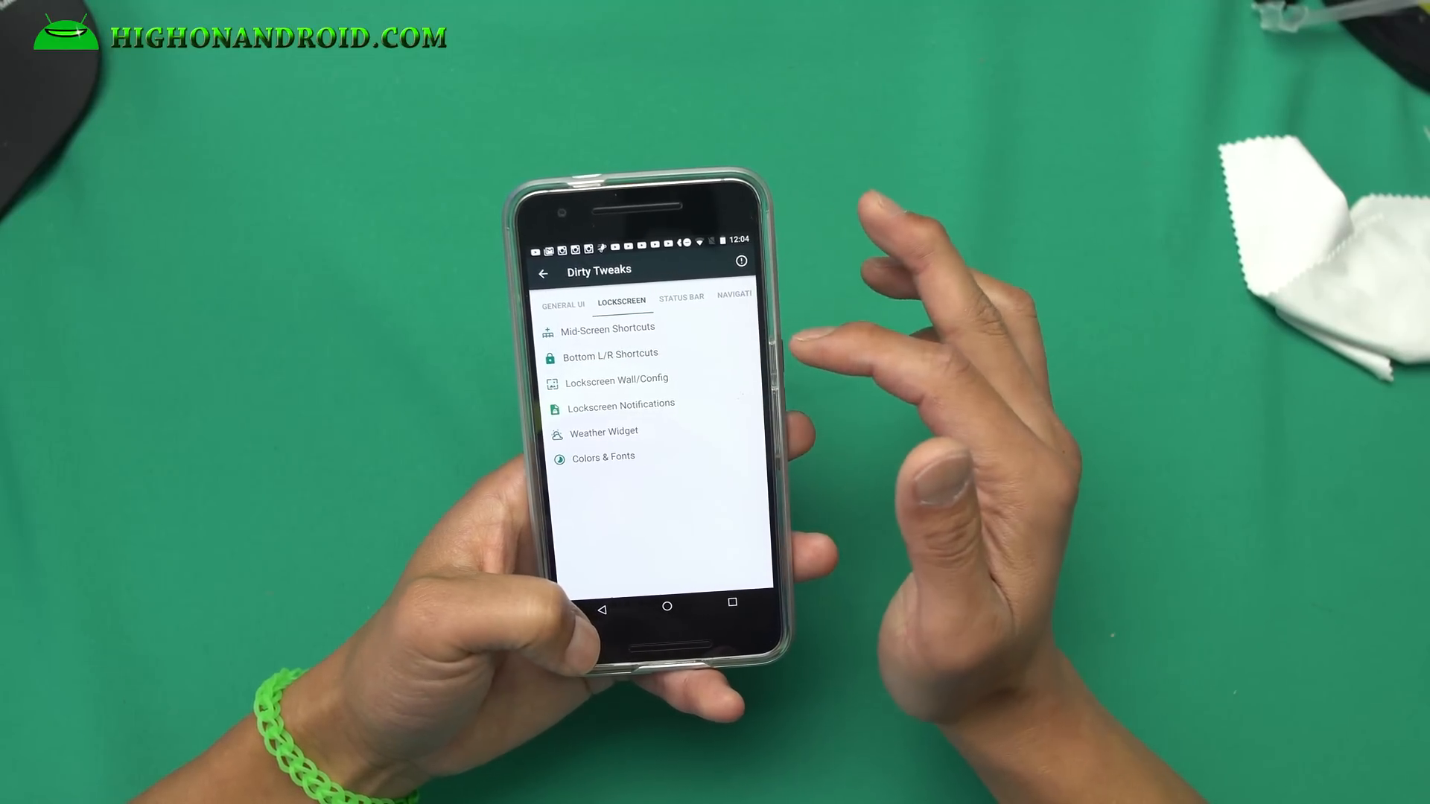
pyautogui.click(609, 355)
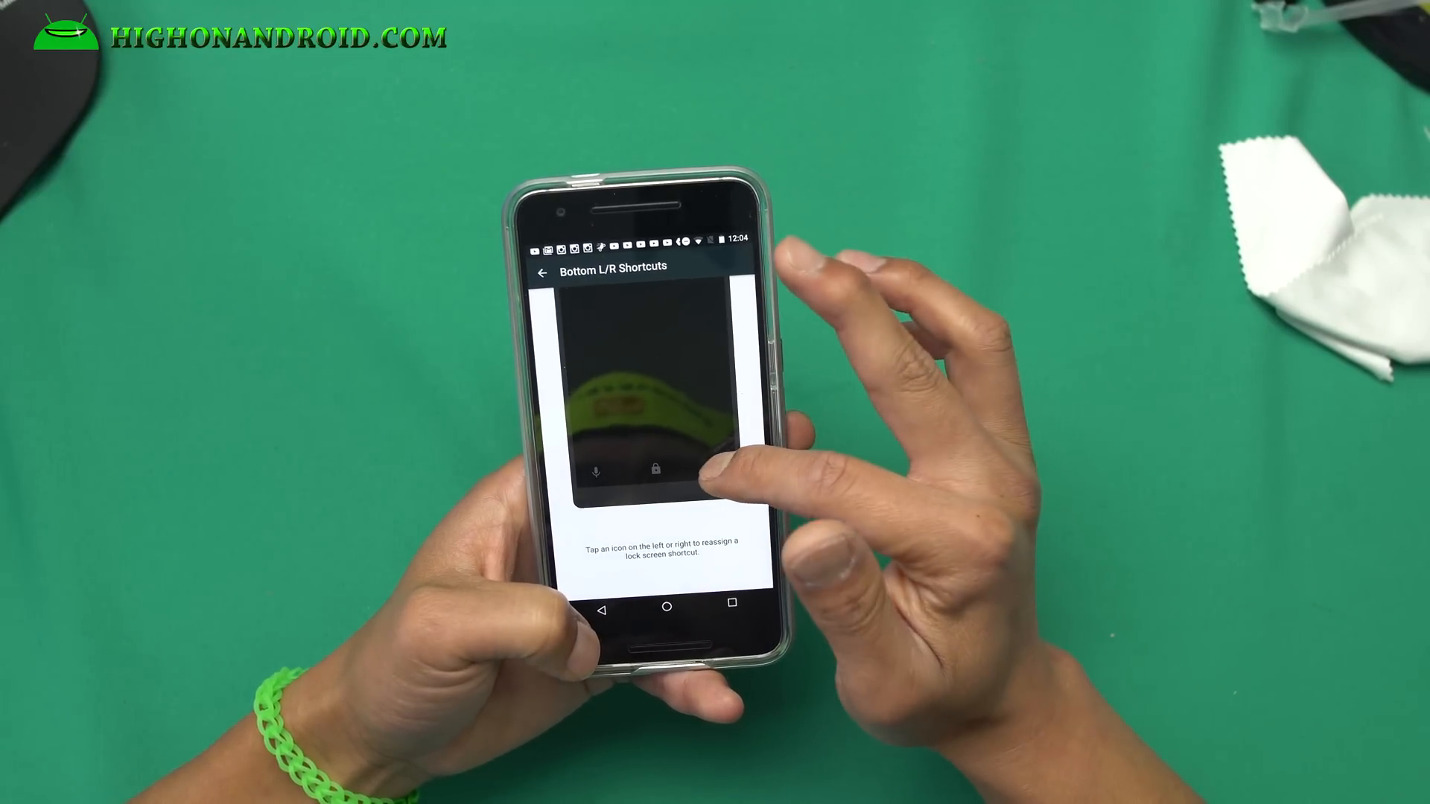
pyautogui.click(702, 479)
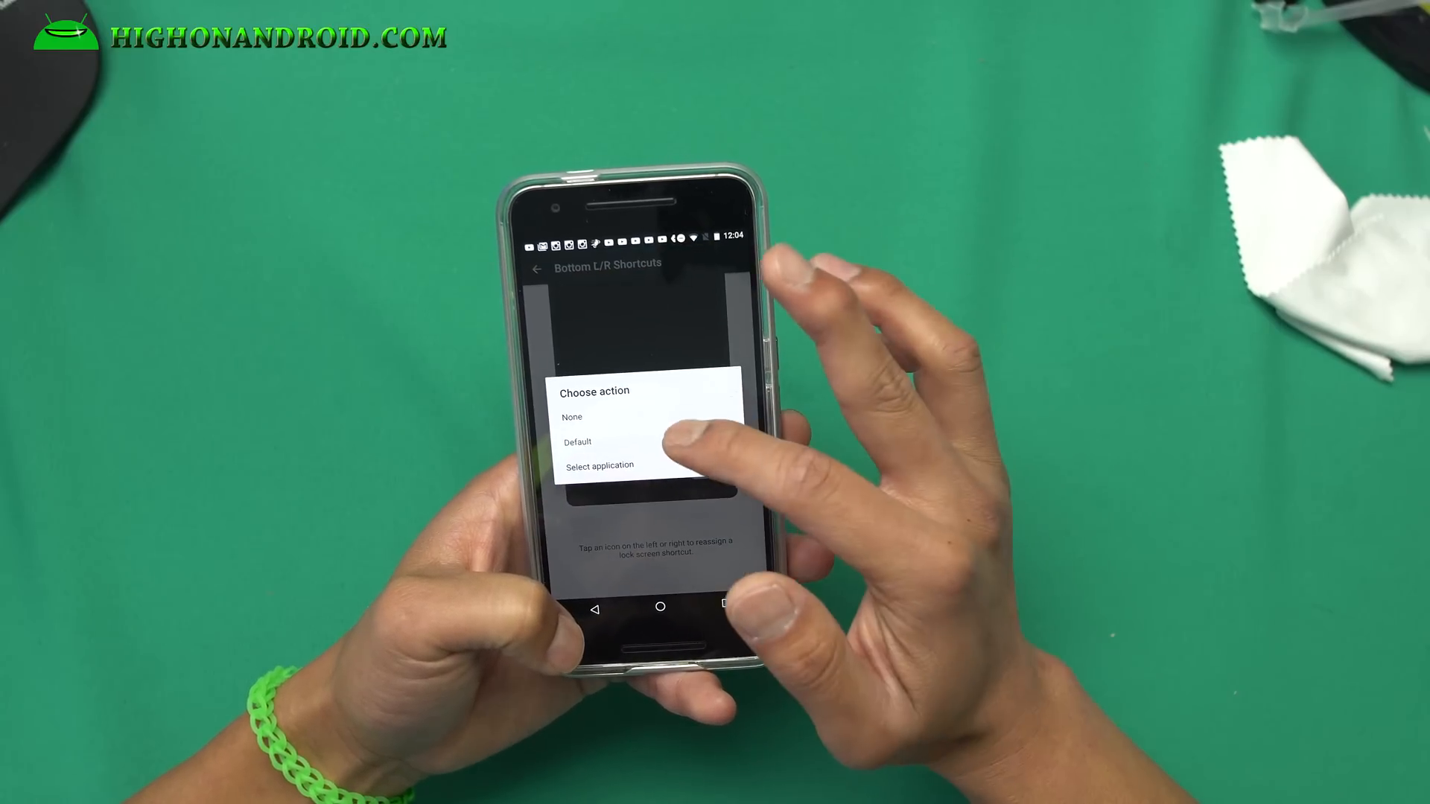
pyautogui.click(600, 465)
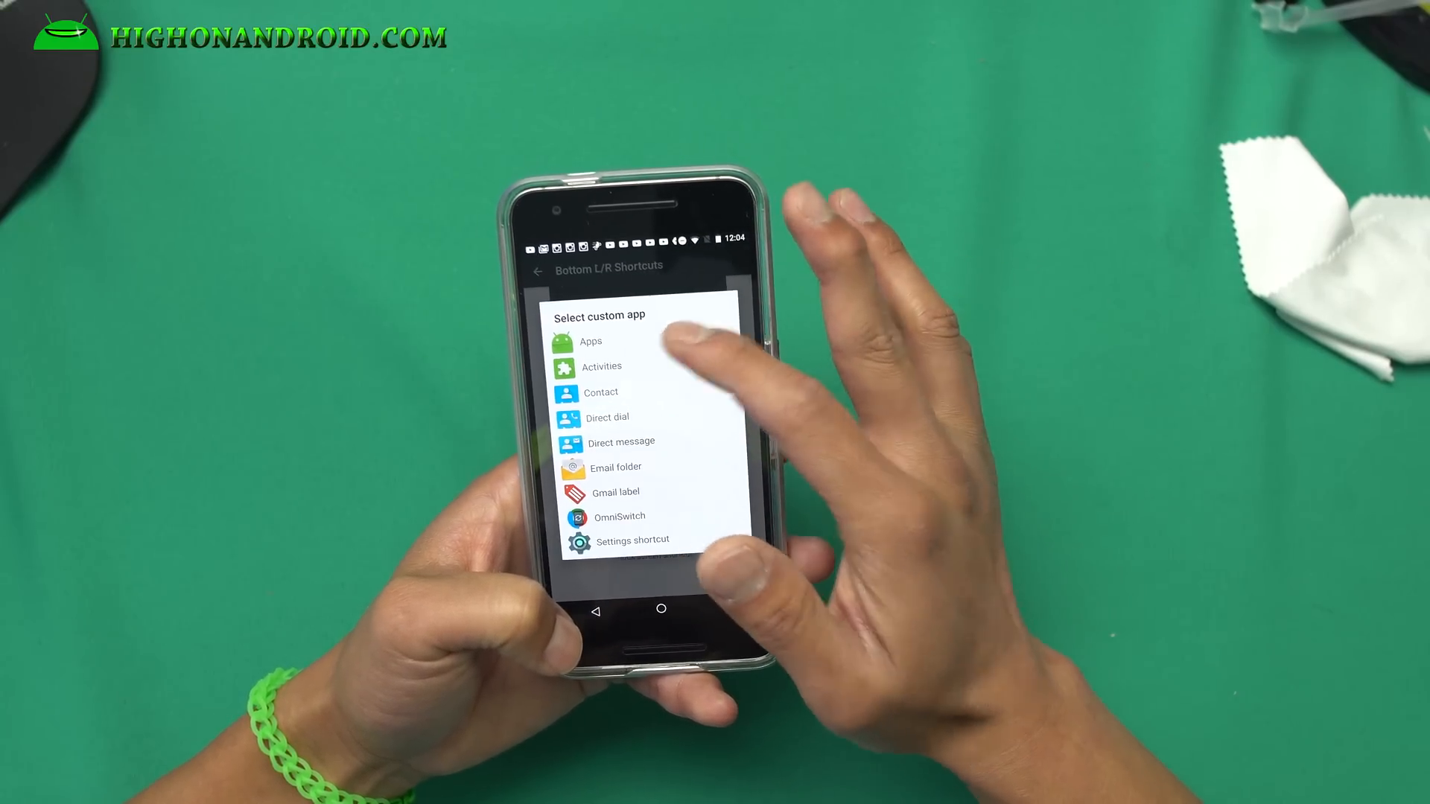
pyautogui.click(601, 366)
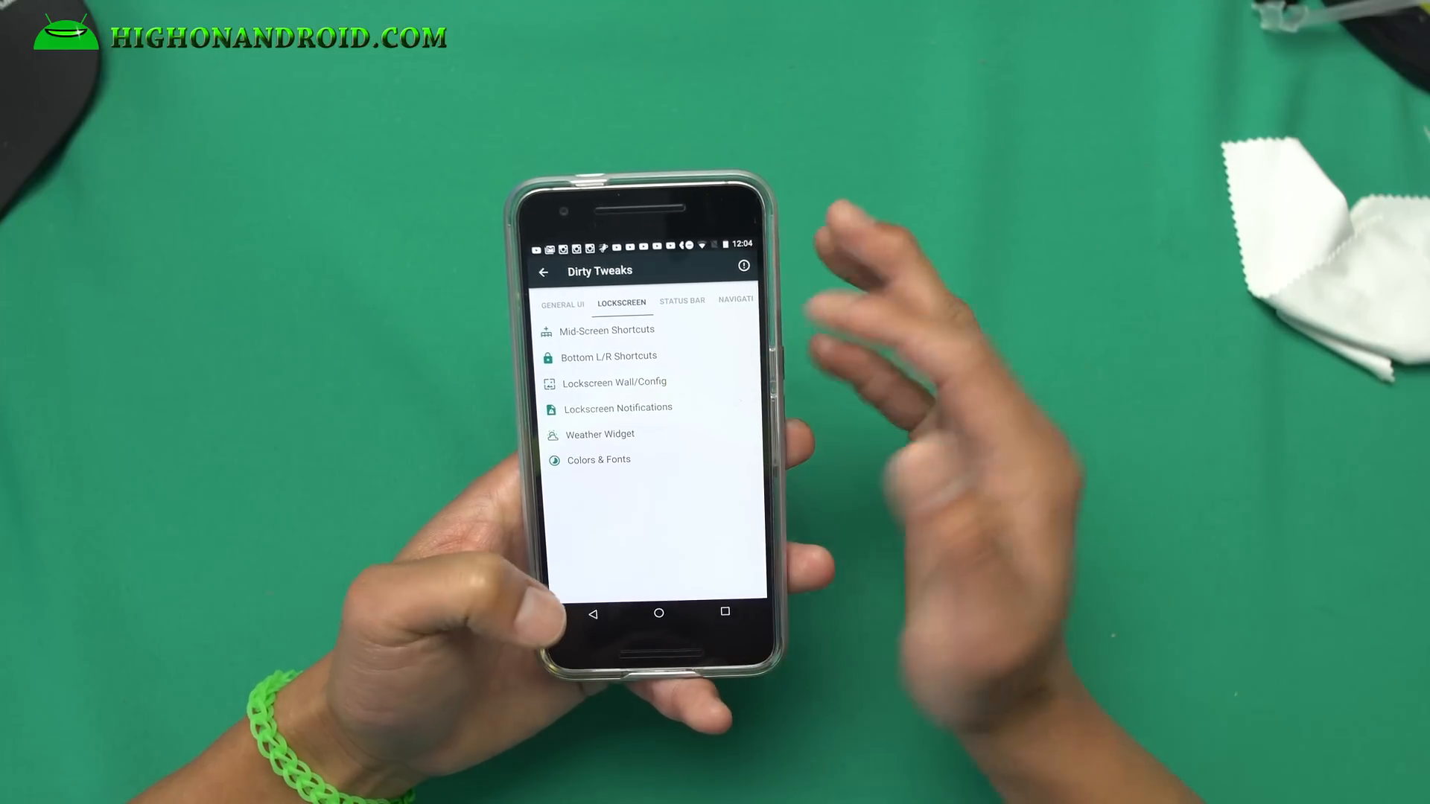
pyautogui.click(618, 407)
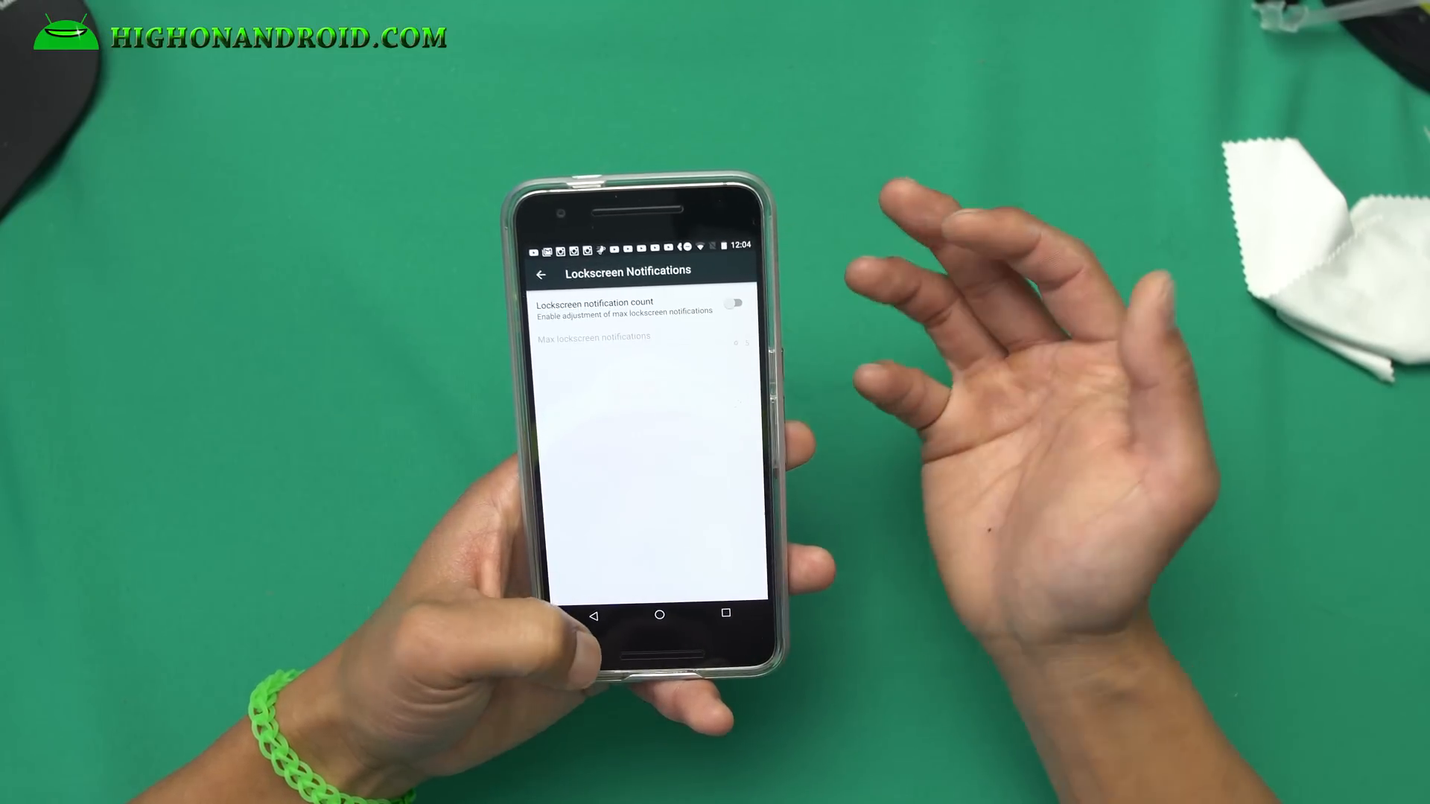
pyautogui.click(736, 303)
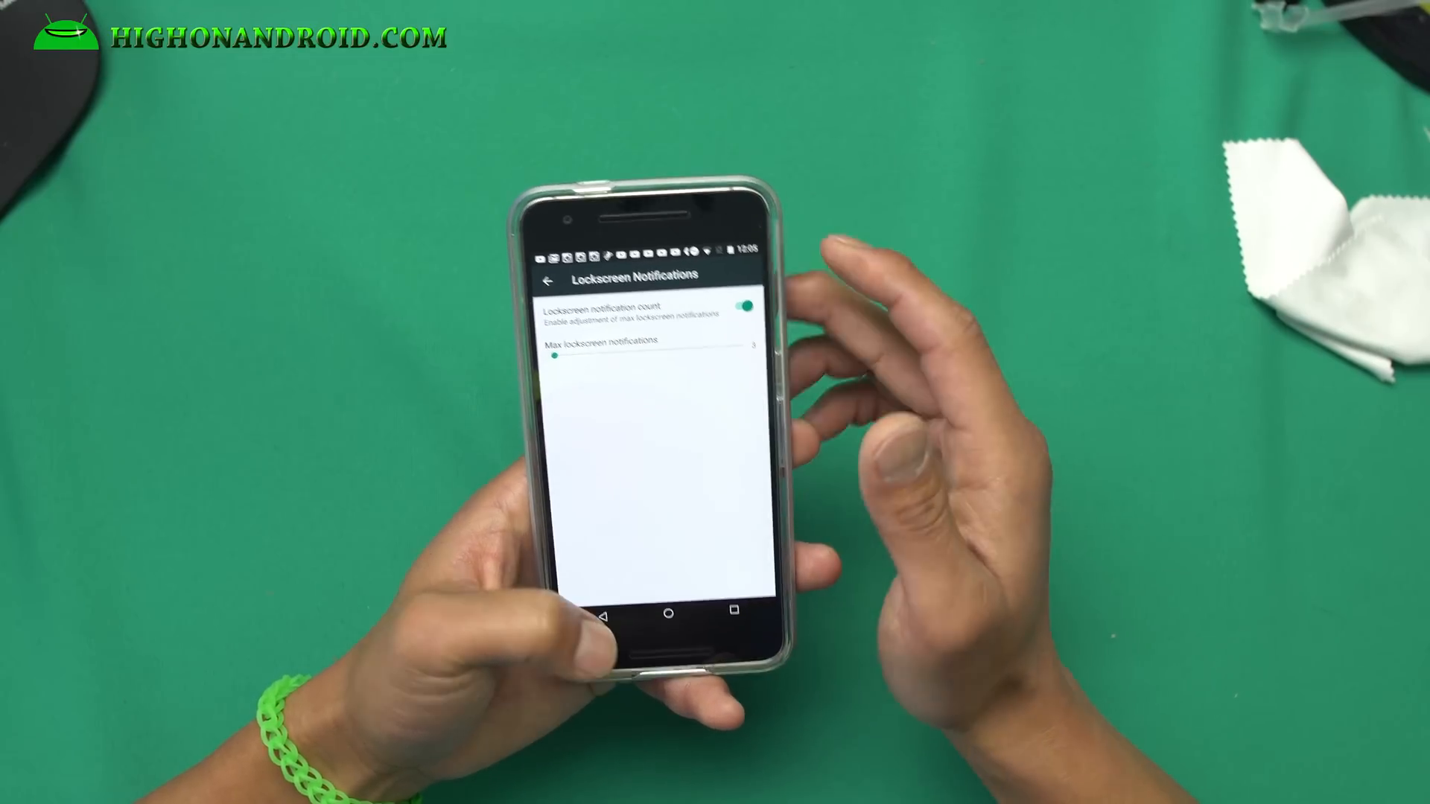
pyautogui.click(744, 304)
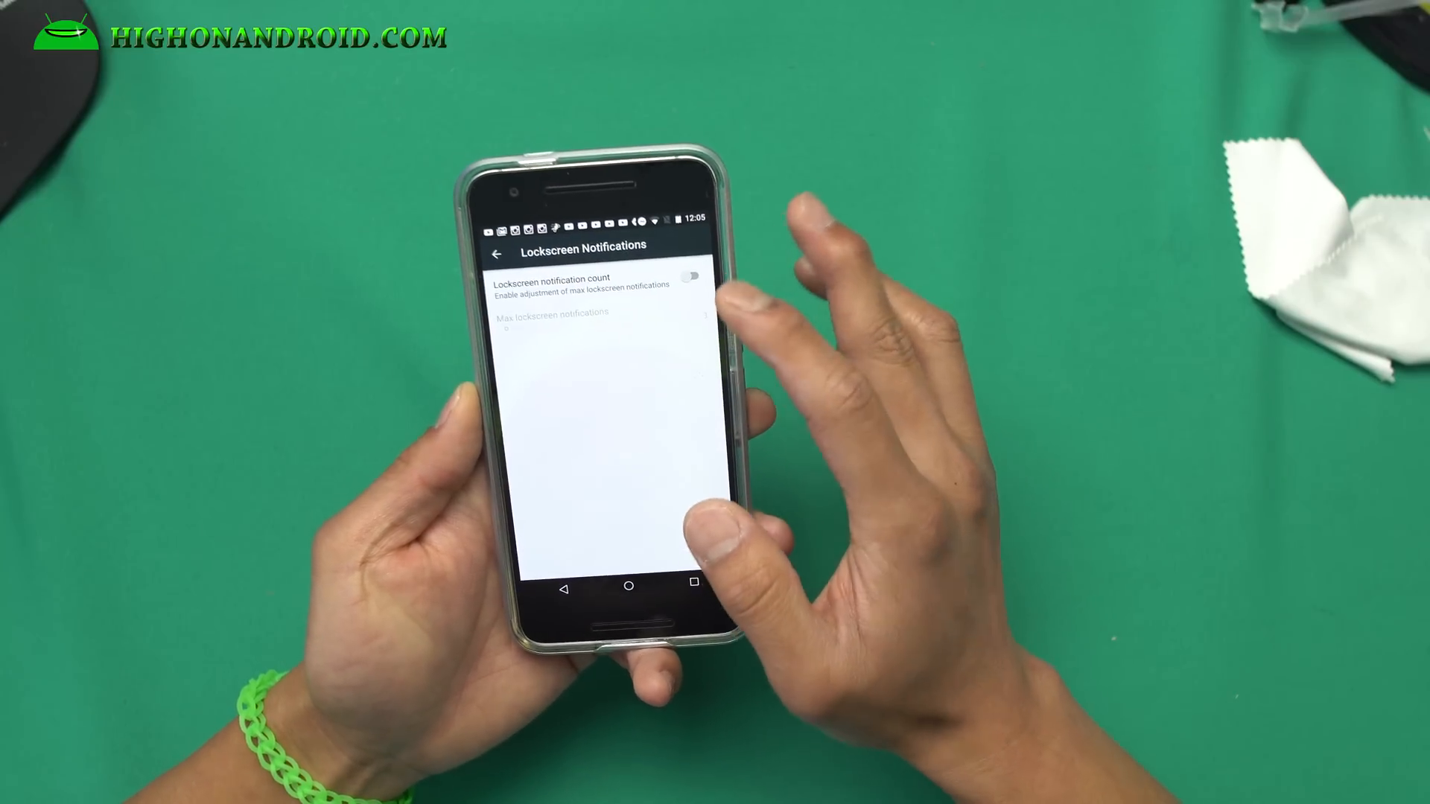
pyautogui.click(688, 277)
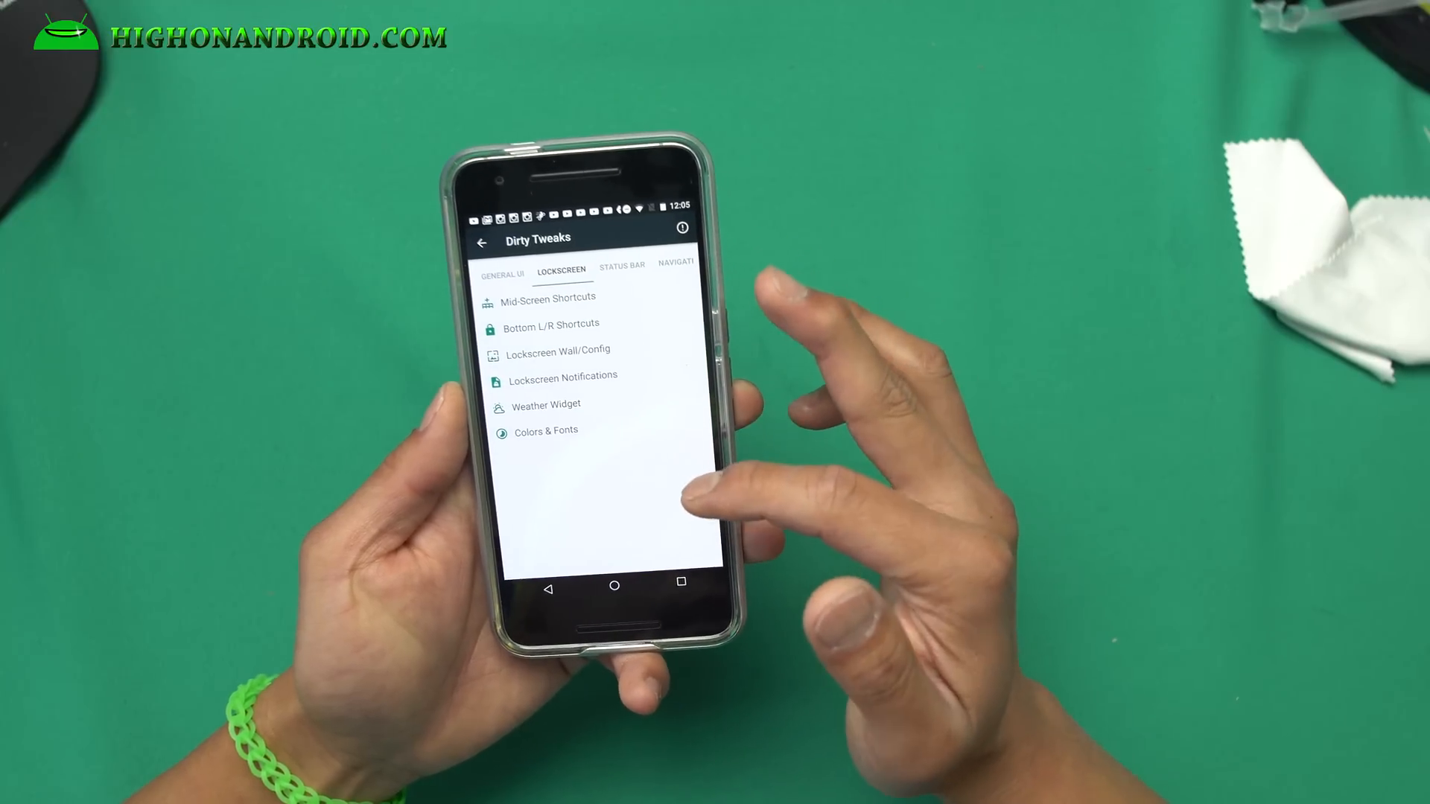
# View the Status Bar tab's Battery settings page and return to the list.
pyautogui.click(621, 269)
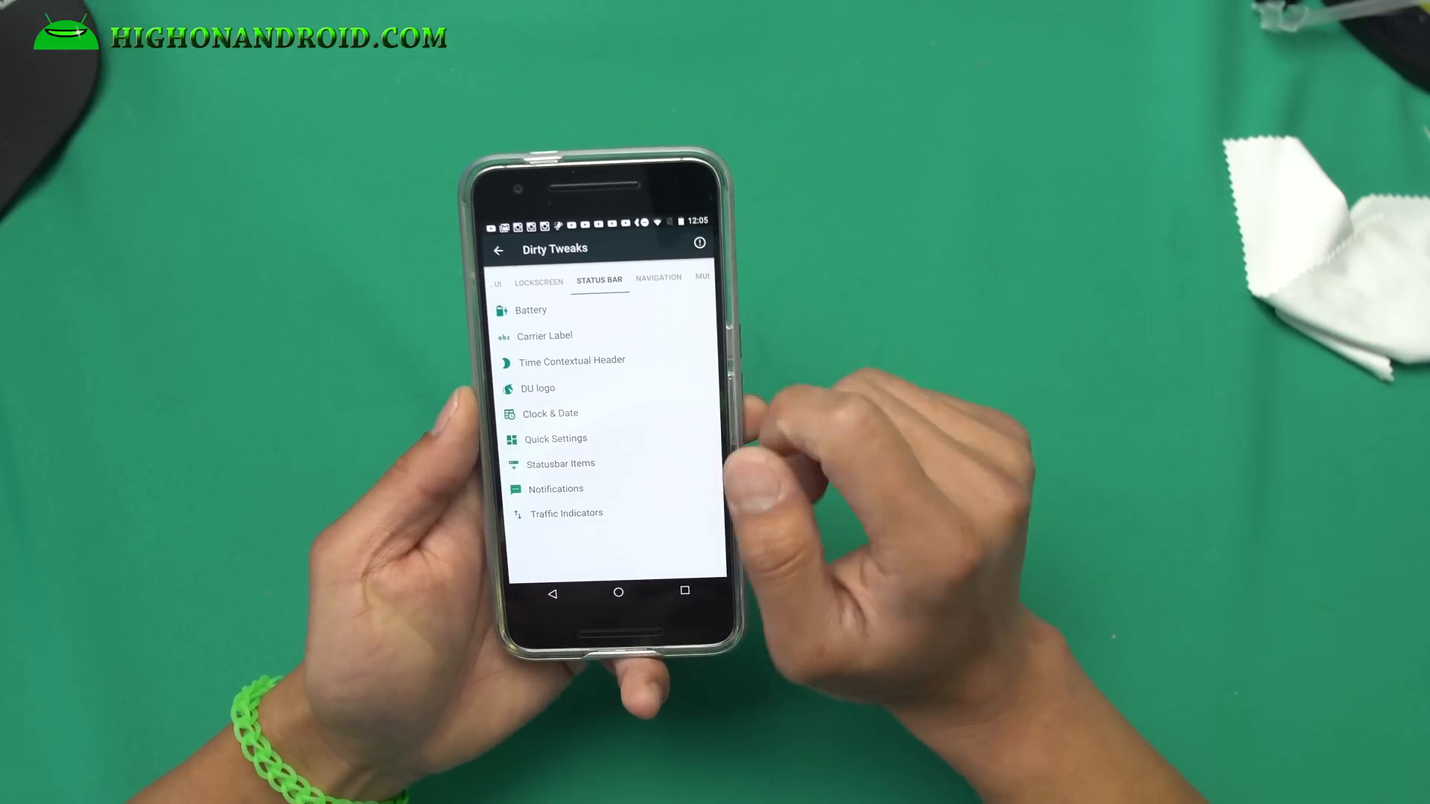
pyautogui.click(531, 310)
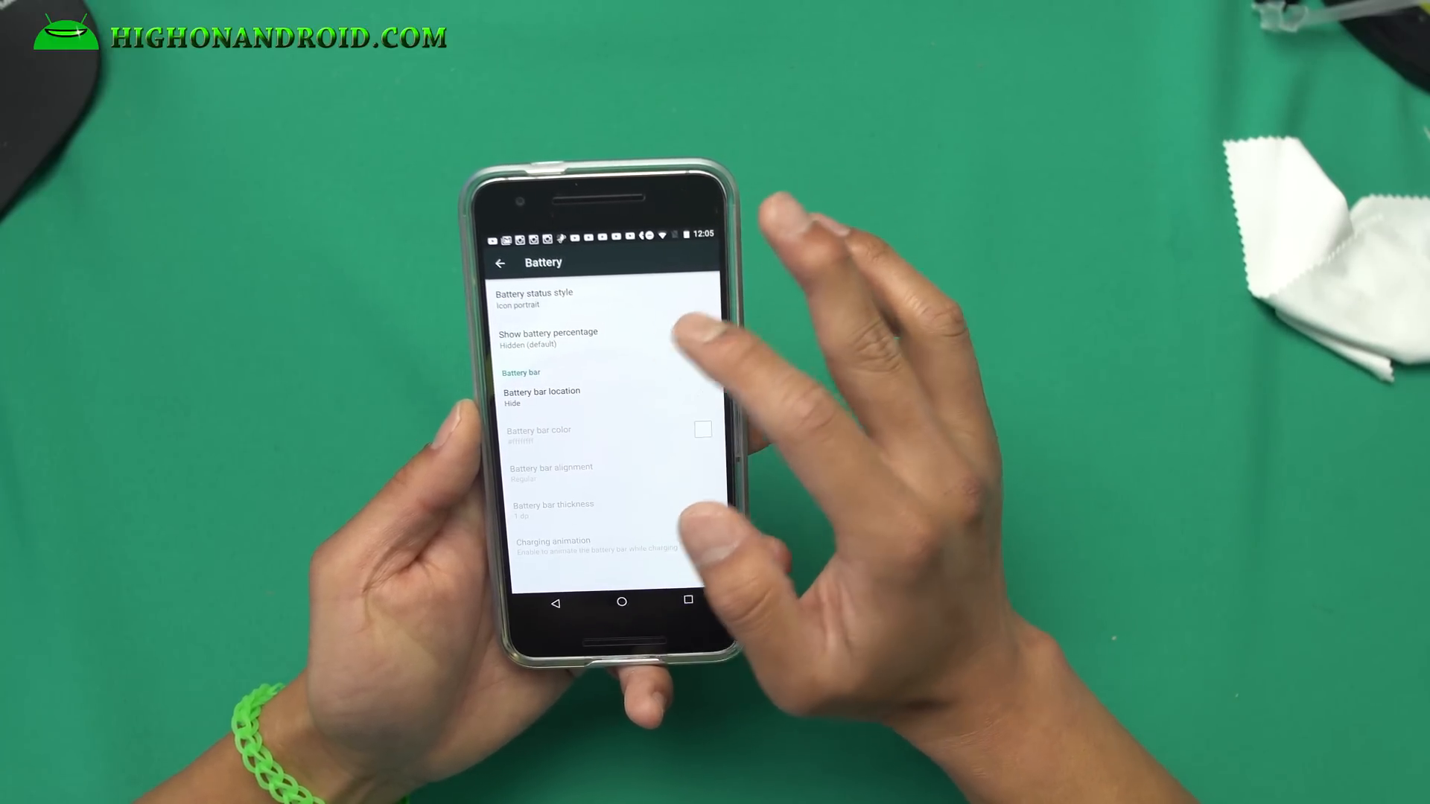
pyautogui.click(535, 298)
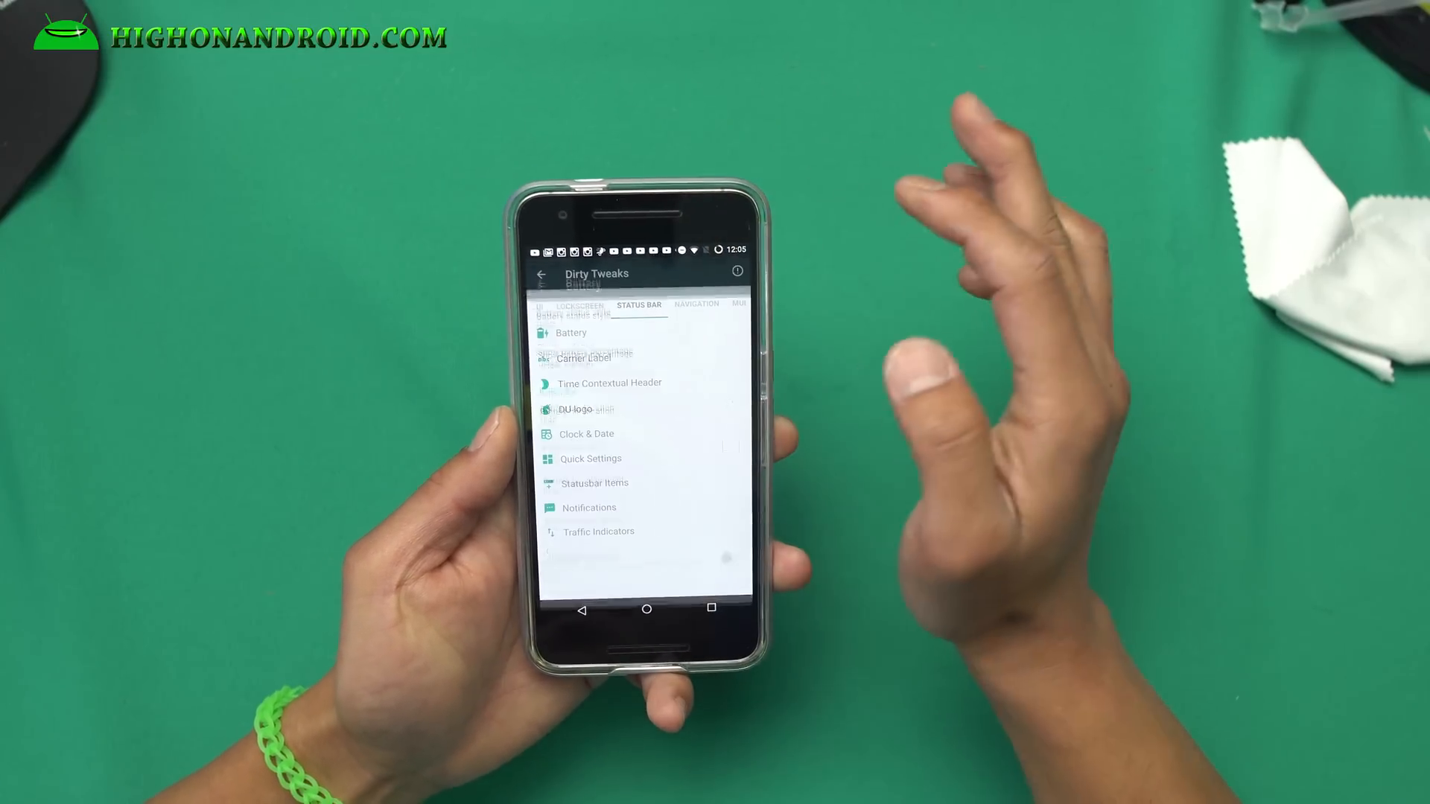
# Review the Time Contextual Header options, then go back to the Status Bar list.
pyautogui.click(582, 357)
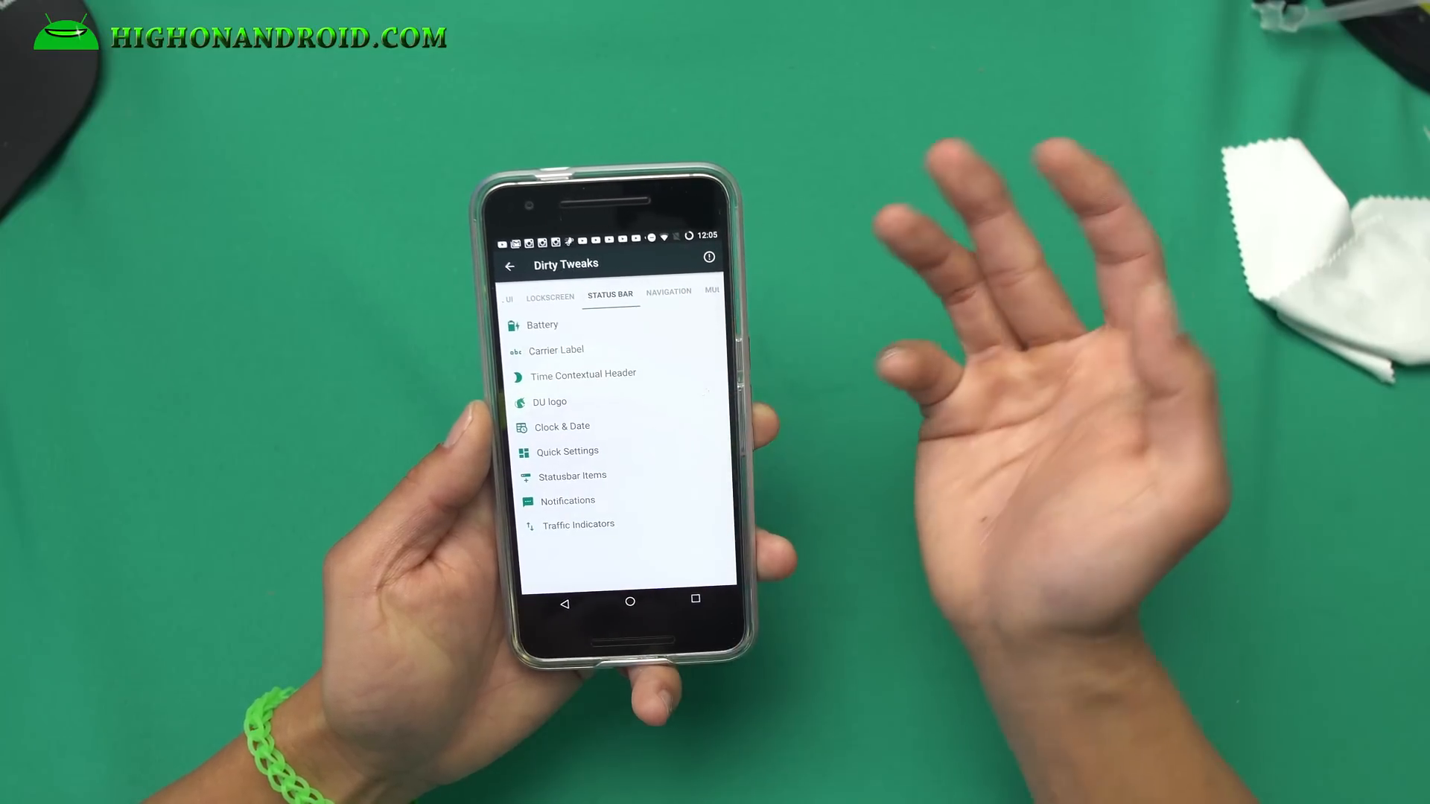
pyautogui.click(582, 374)
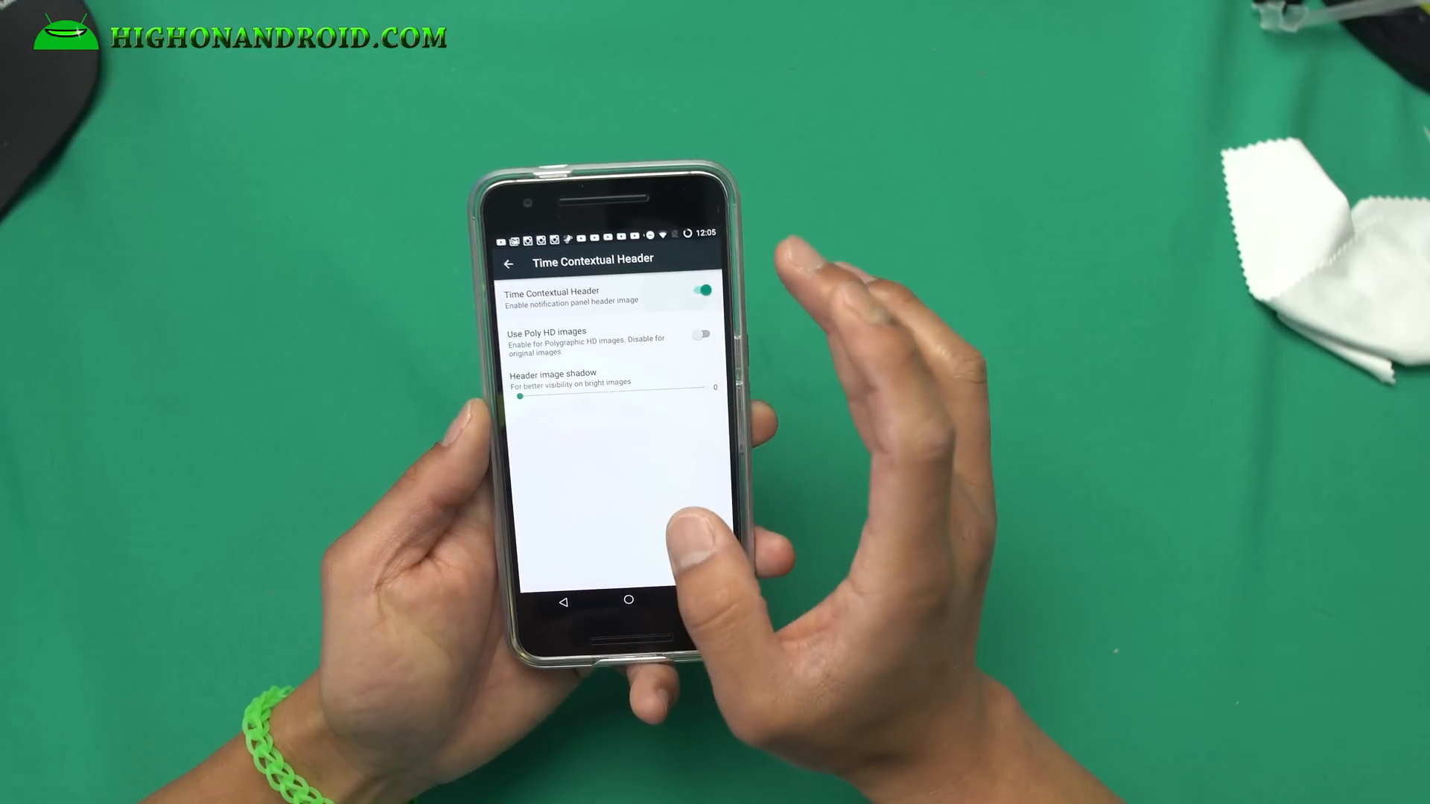
pyautogui.click(703, 333)
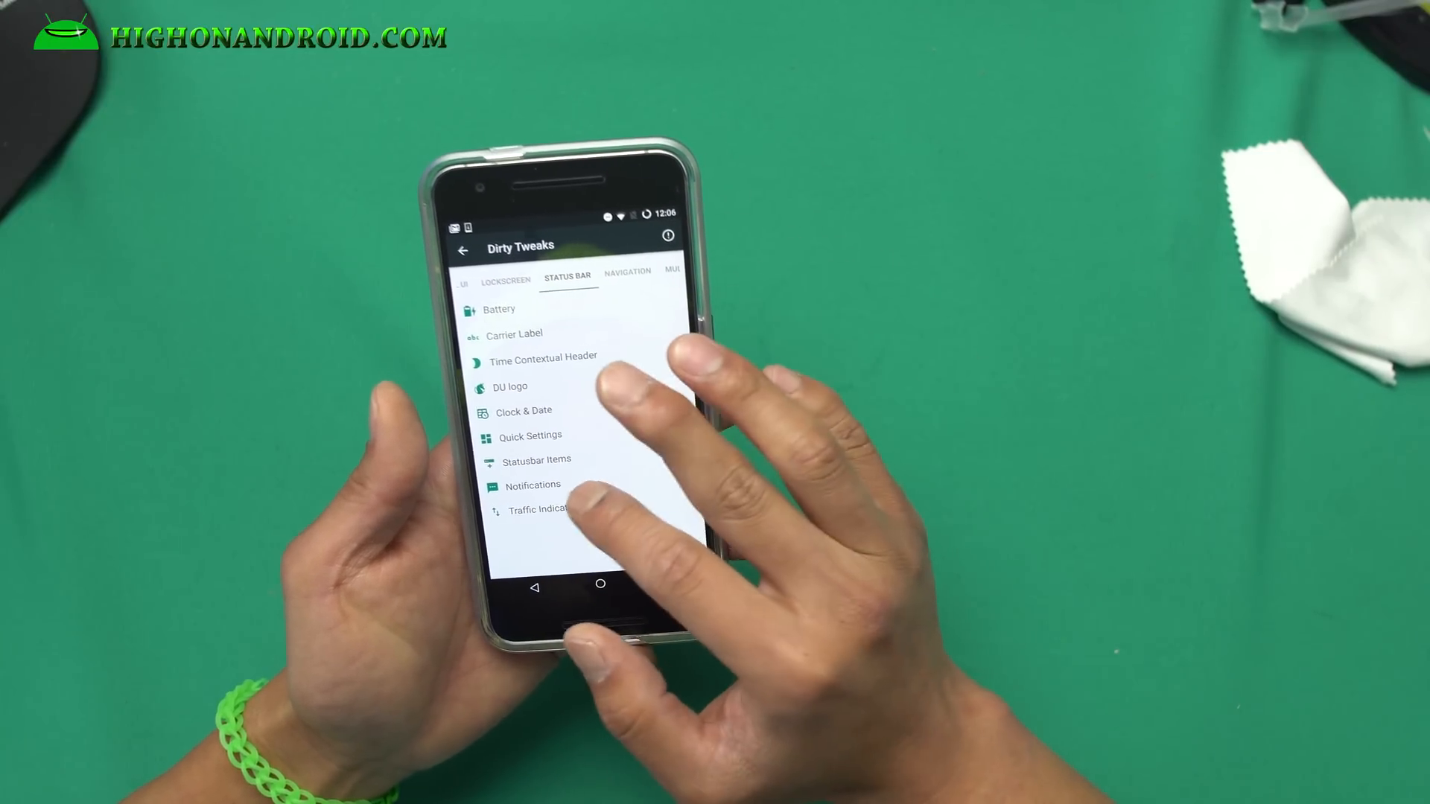
pyautogui.click(533, 485)
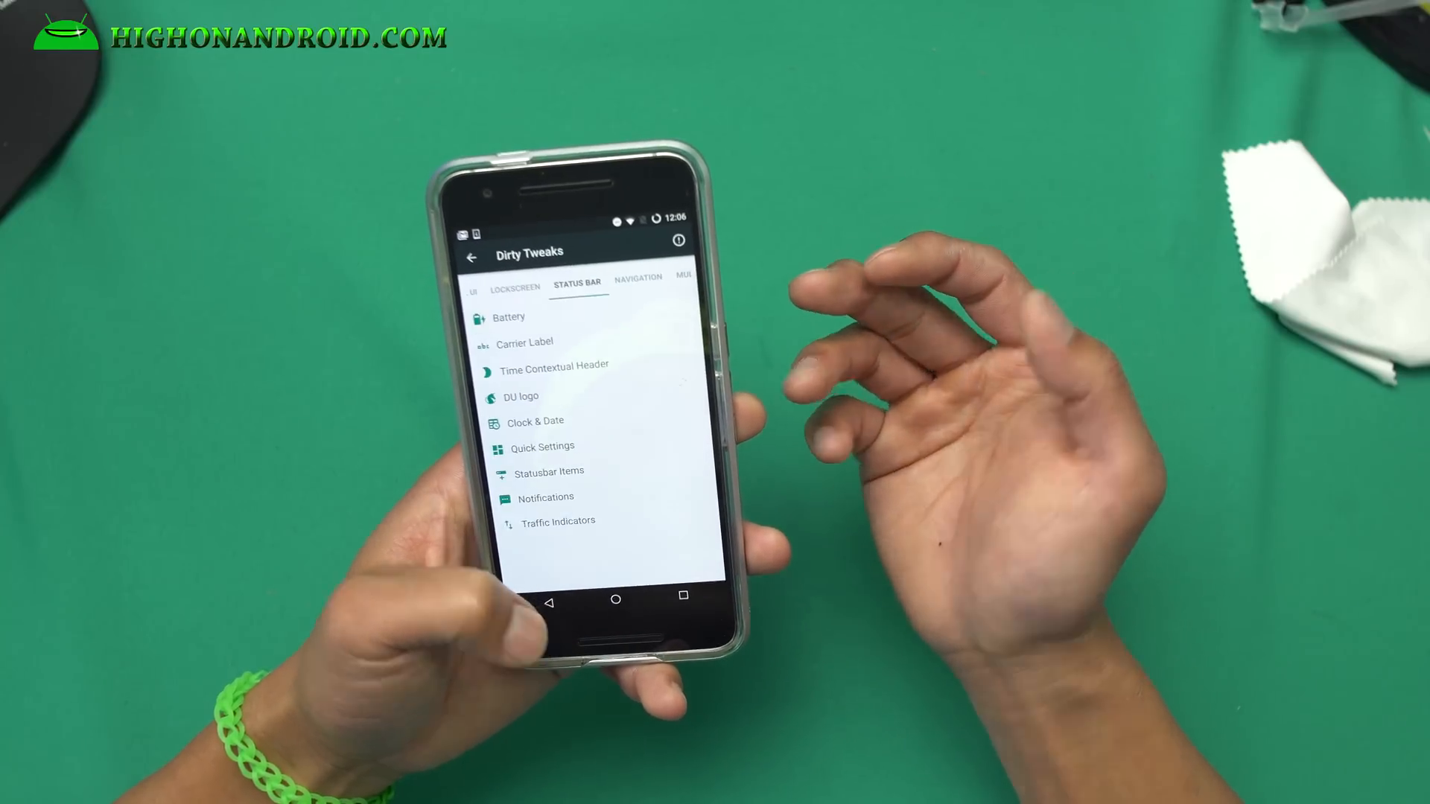
# Look at the Navigation tab's Navigation Bar page, then move to Multi-tasking.
pyautogui.click(638, 277)
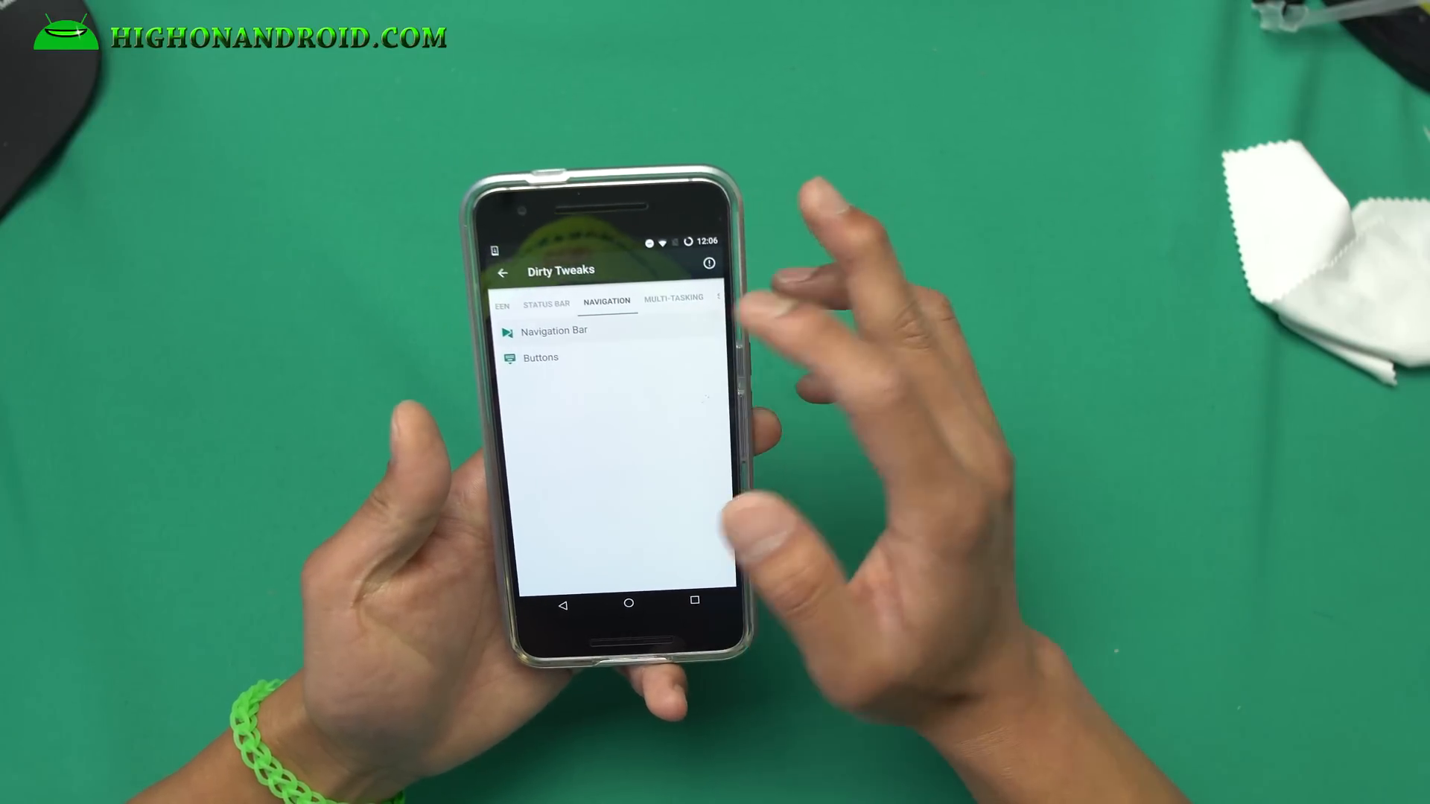
pyautogui.click(553, 330)
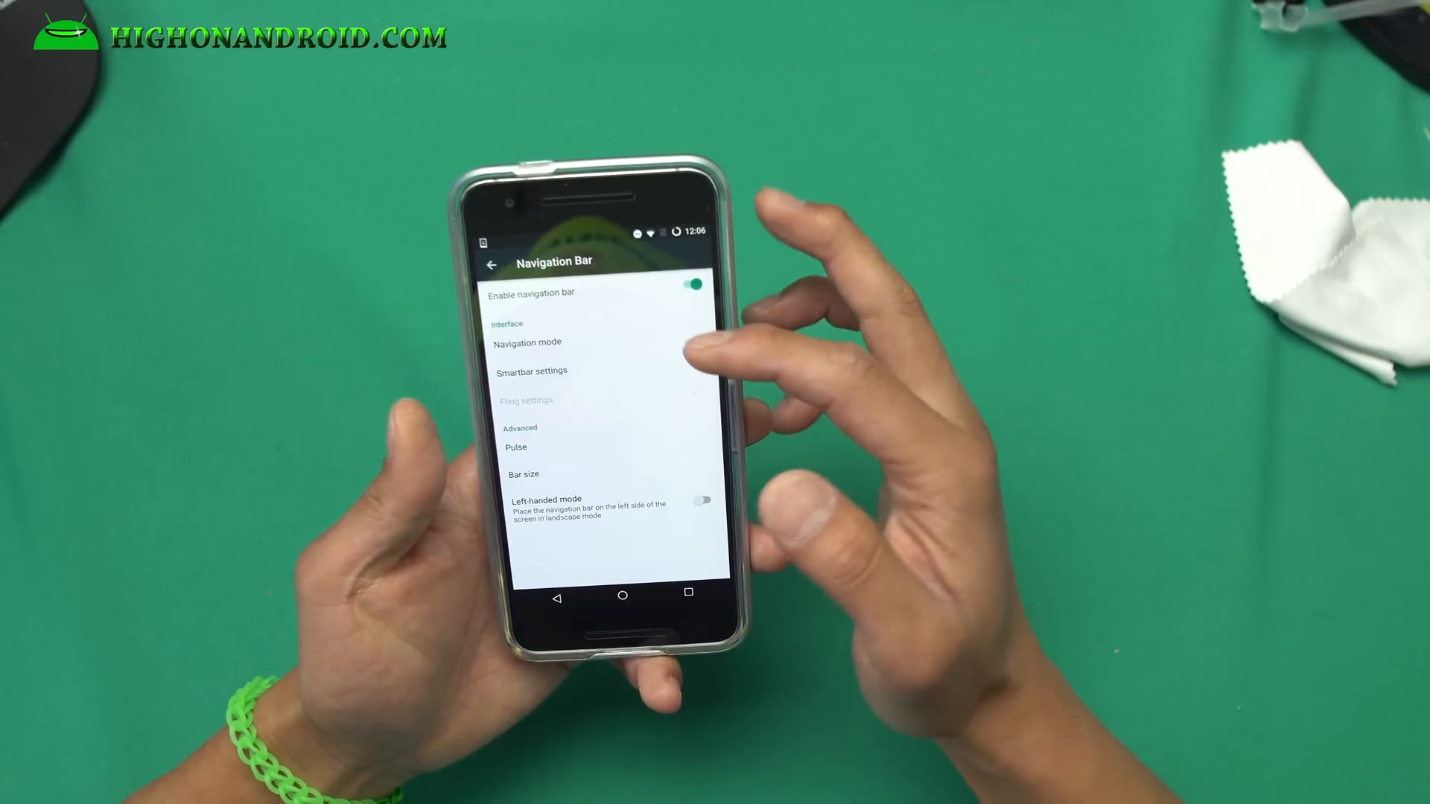
pyautogui.click(527, 342)
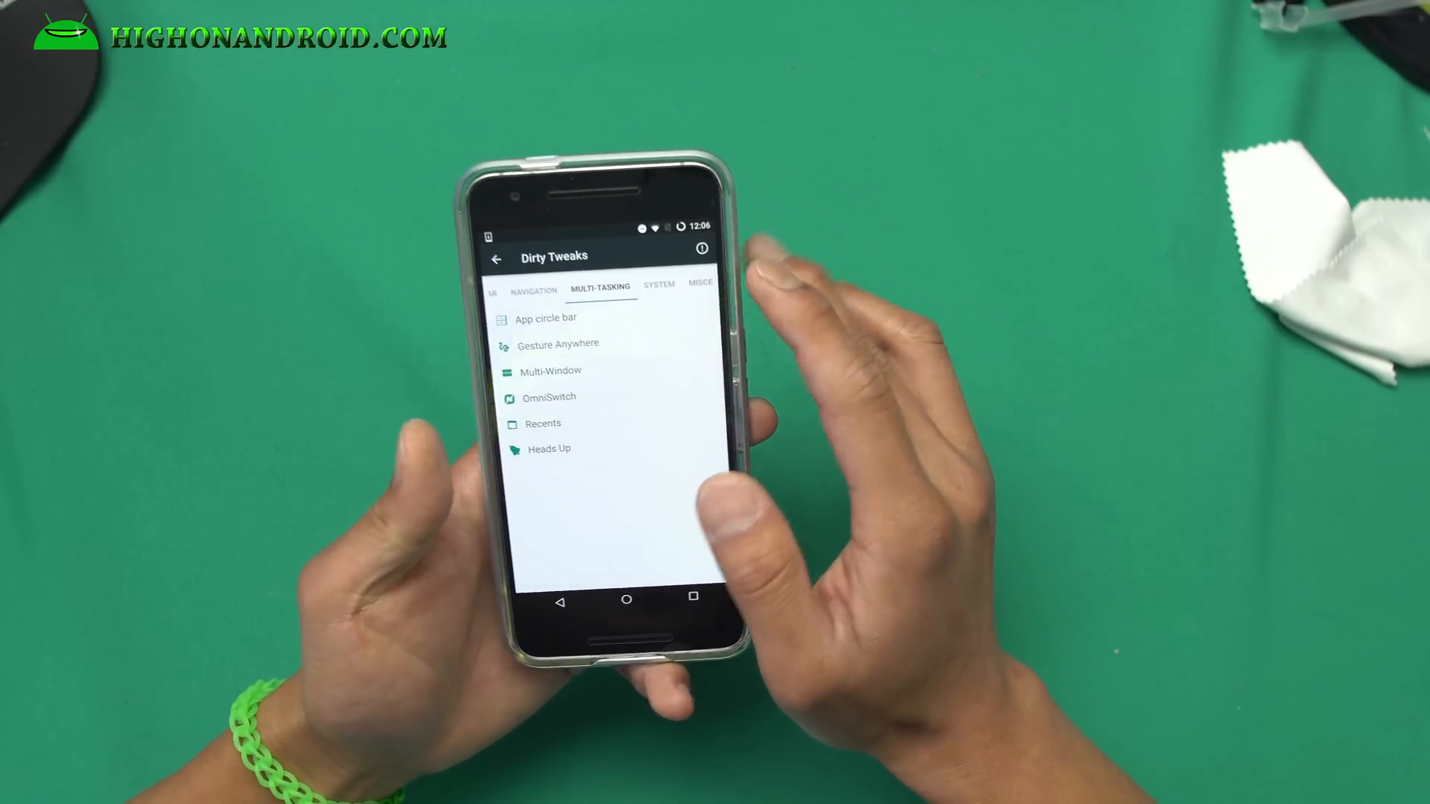
pyautogui.click(545, 318)
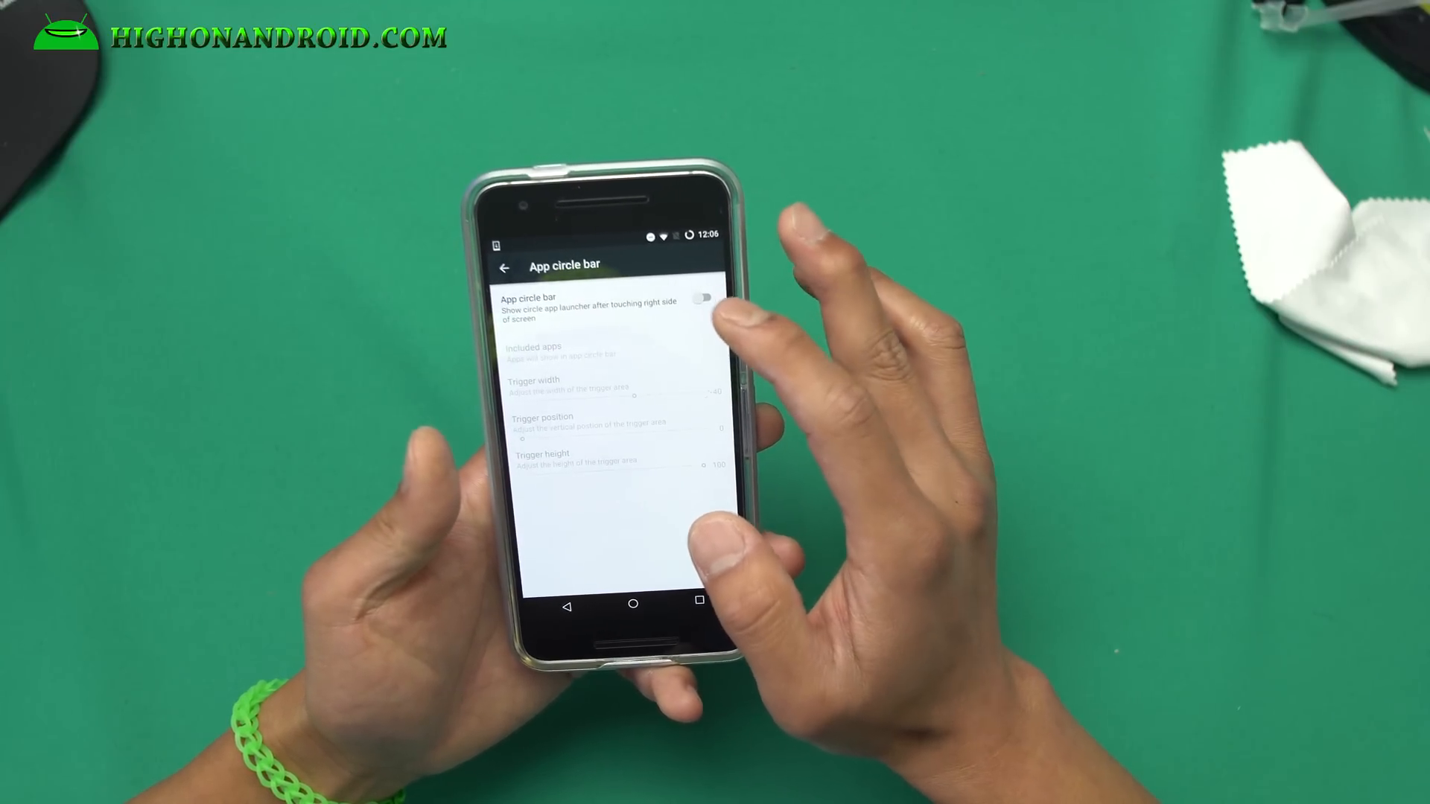
pyautogui.click(703, 301)
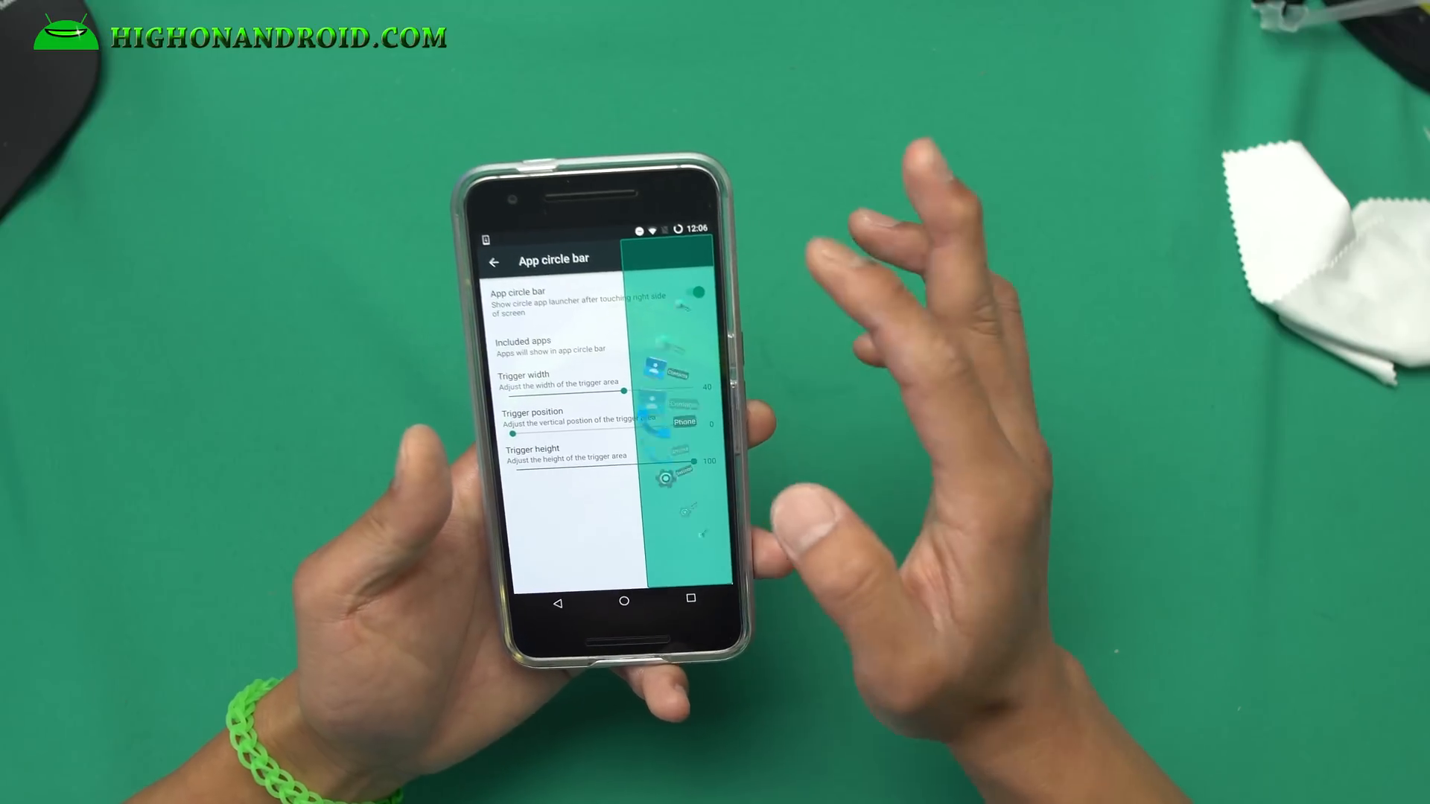
pyautogui.click(707, 301)
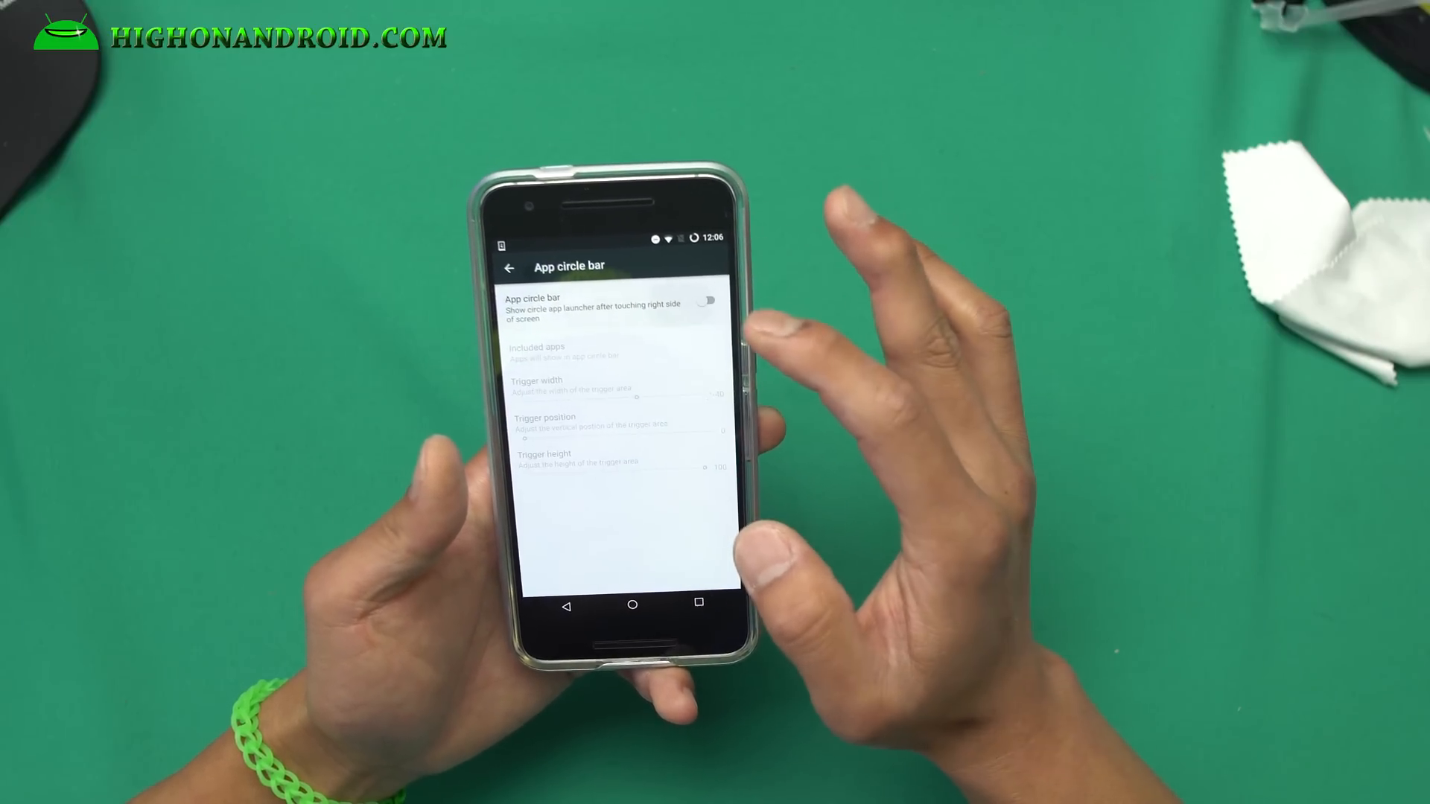
pyautogui.click(504, 267)
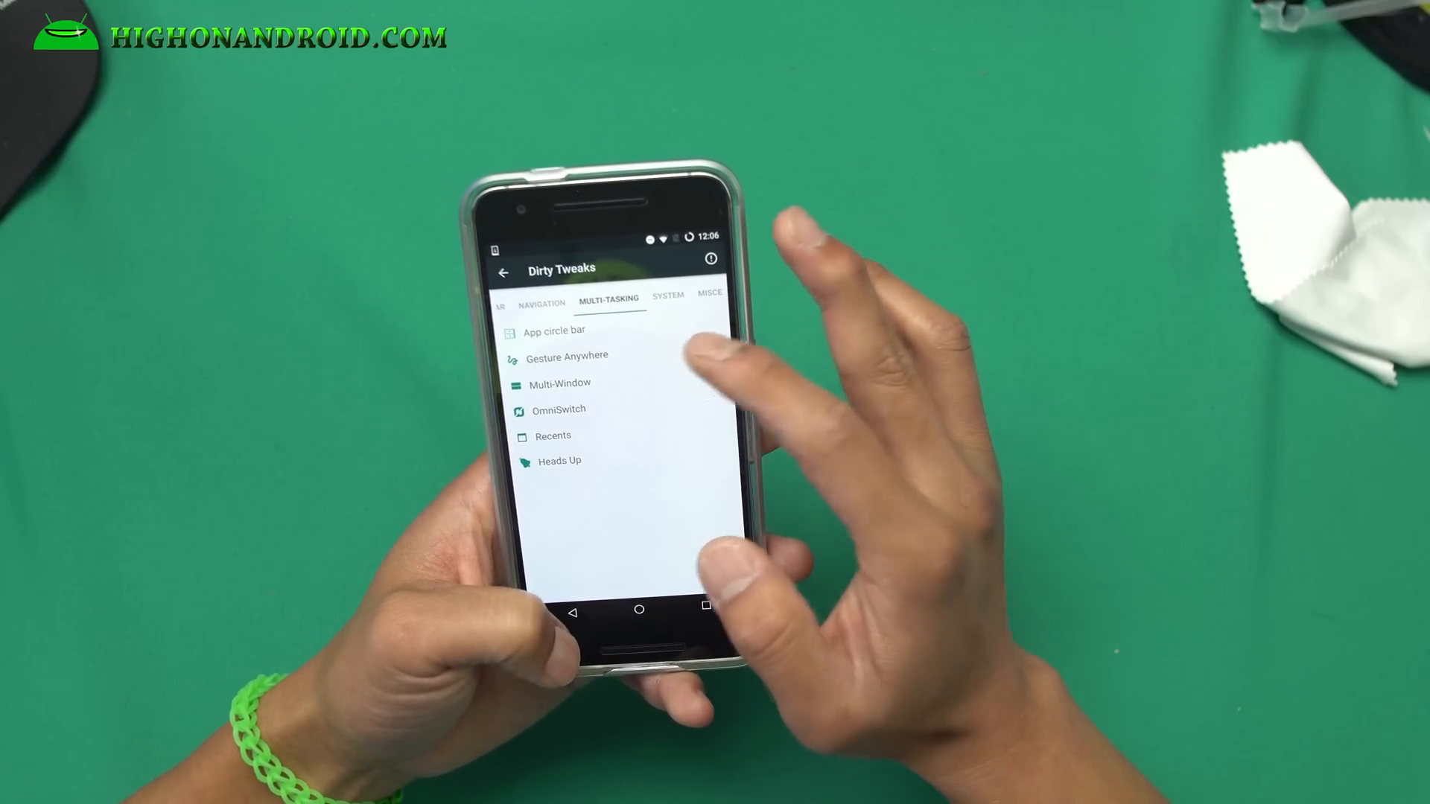
# Create a Gesture Anywhere gesture that launches Chrome, with the feature enabled on the left edge.
pyautogui.click(567, 356)
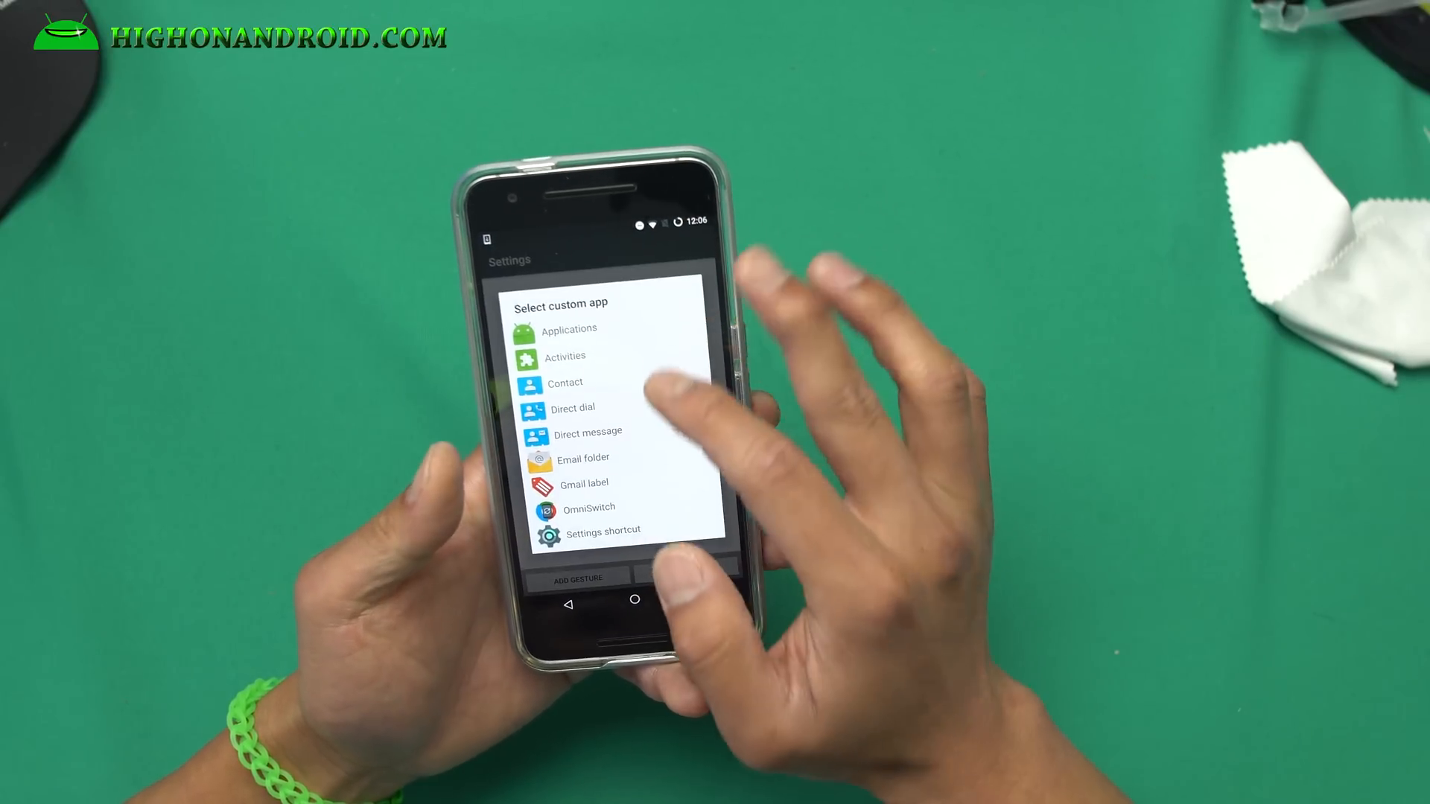
pyautogui.click(564, 356)
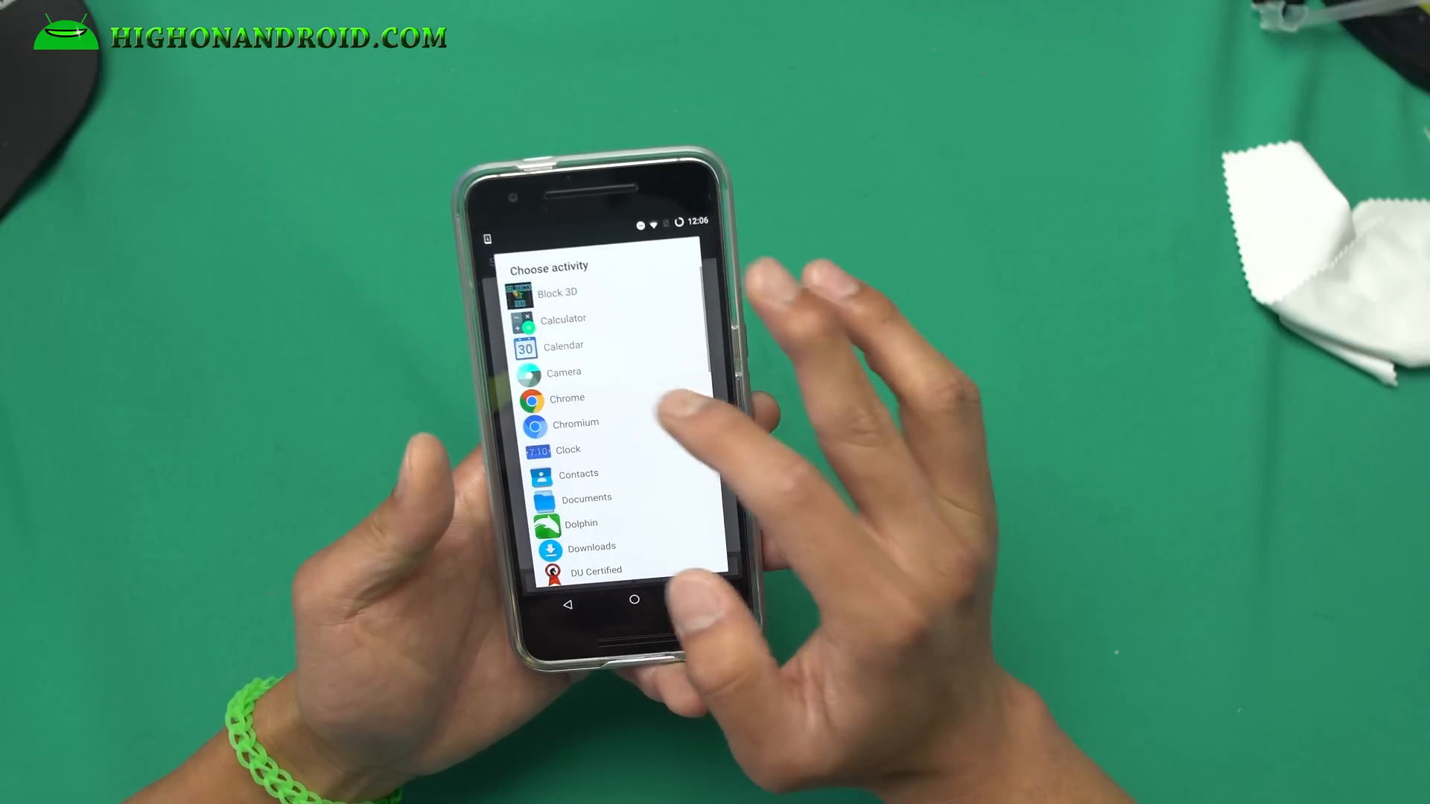
pyautogui.click(566, 399)
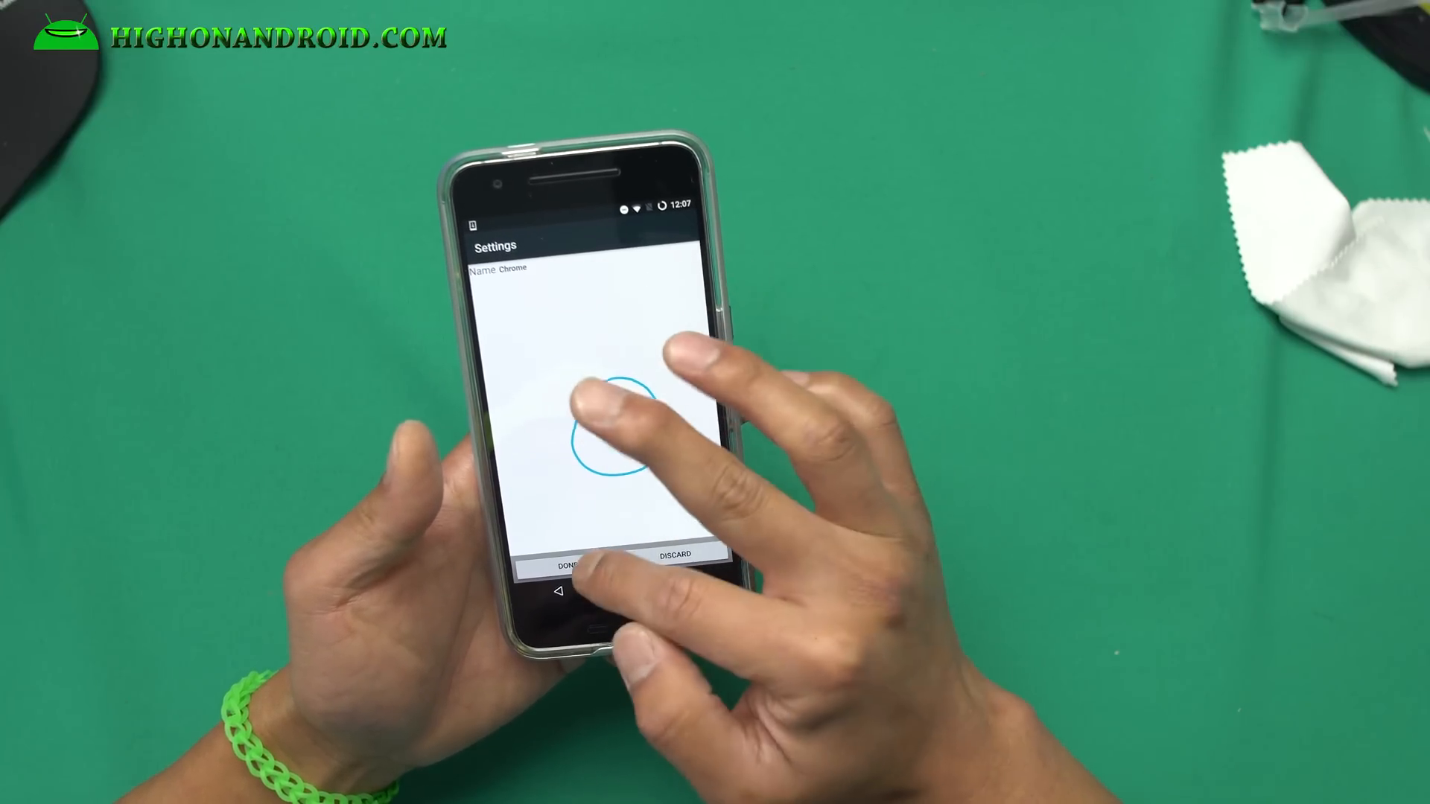
pyautogui.click(570, 568)
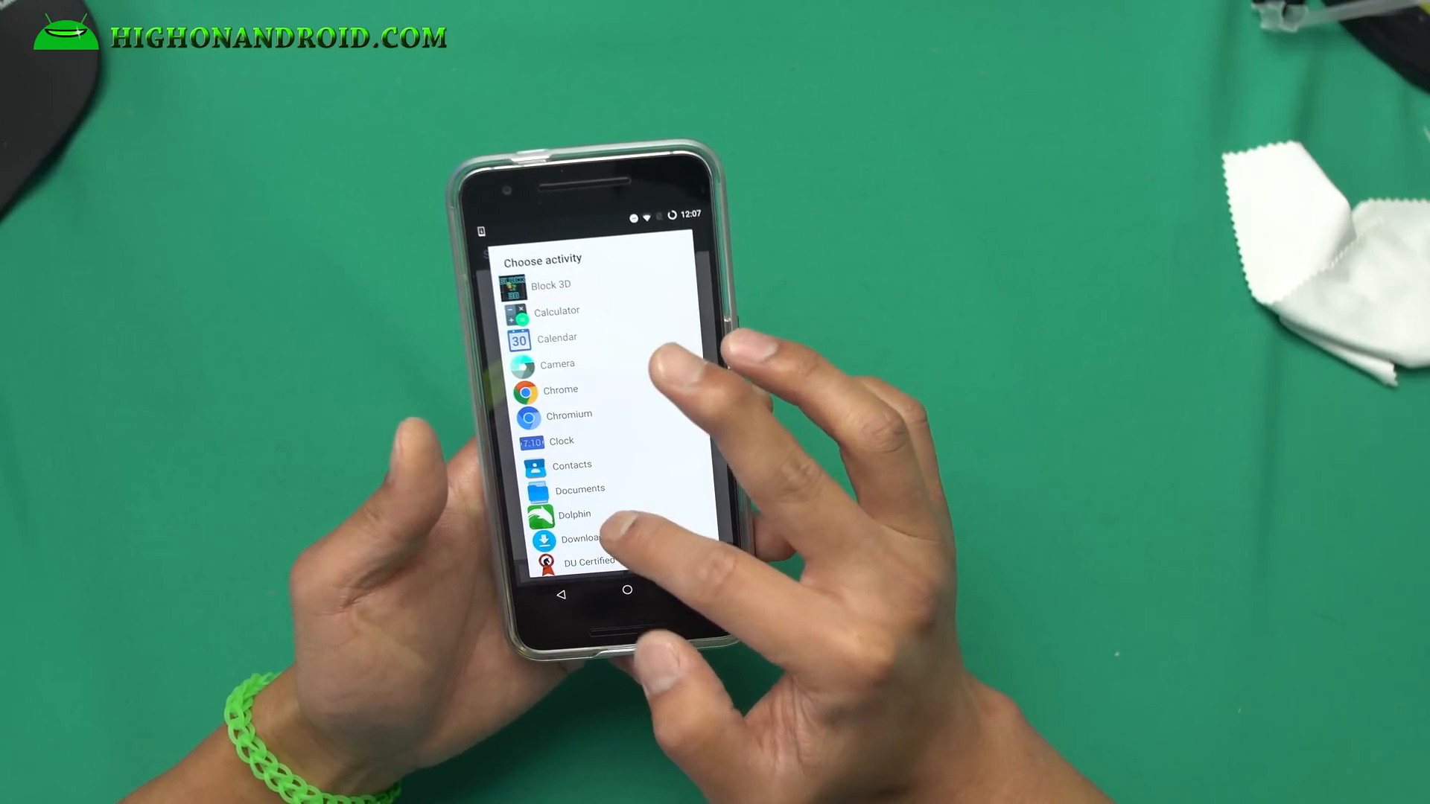
pyautogui.click(576, 513)
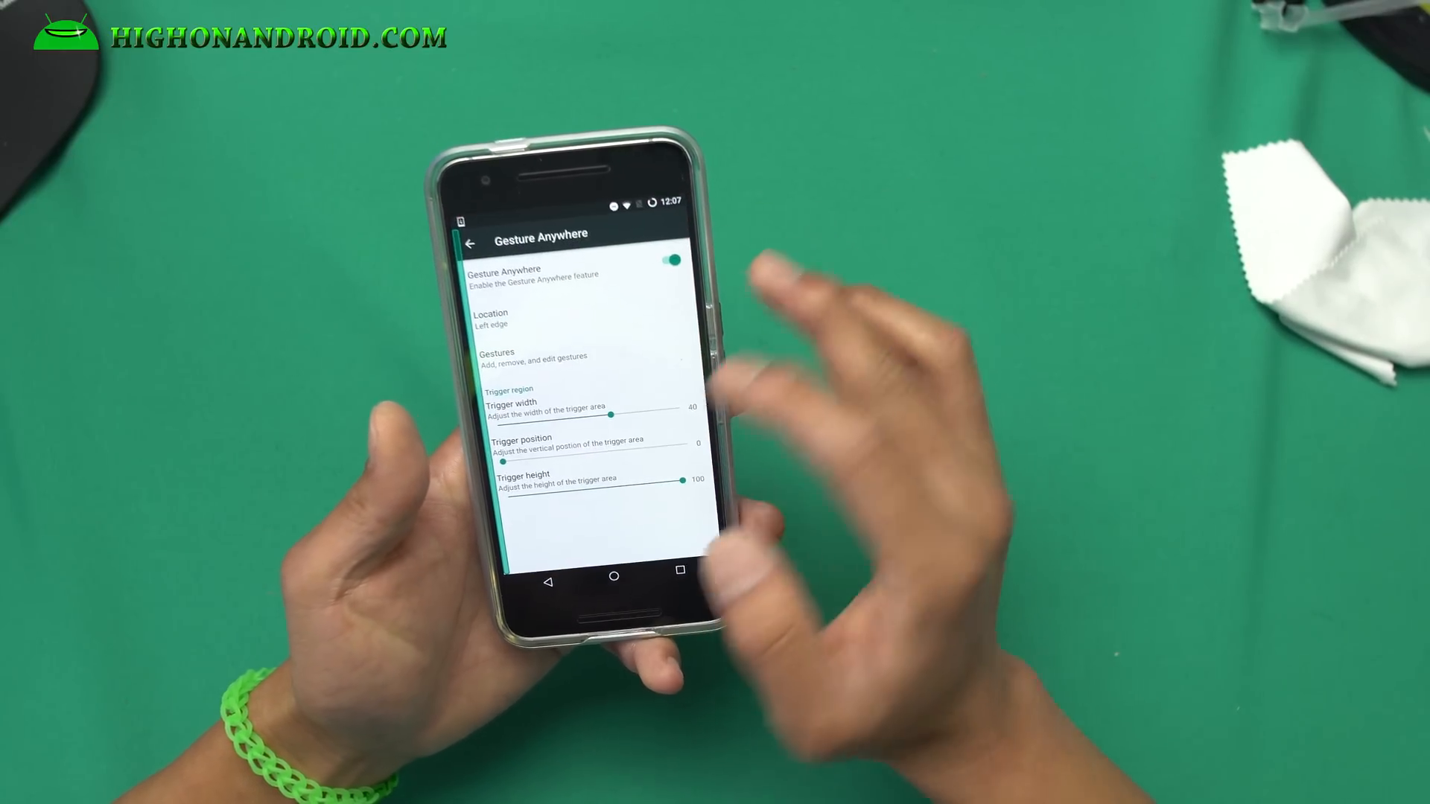
# Leave Gesture Anywhere and move to the System tab.
pyautogui.click(671, 262)
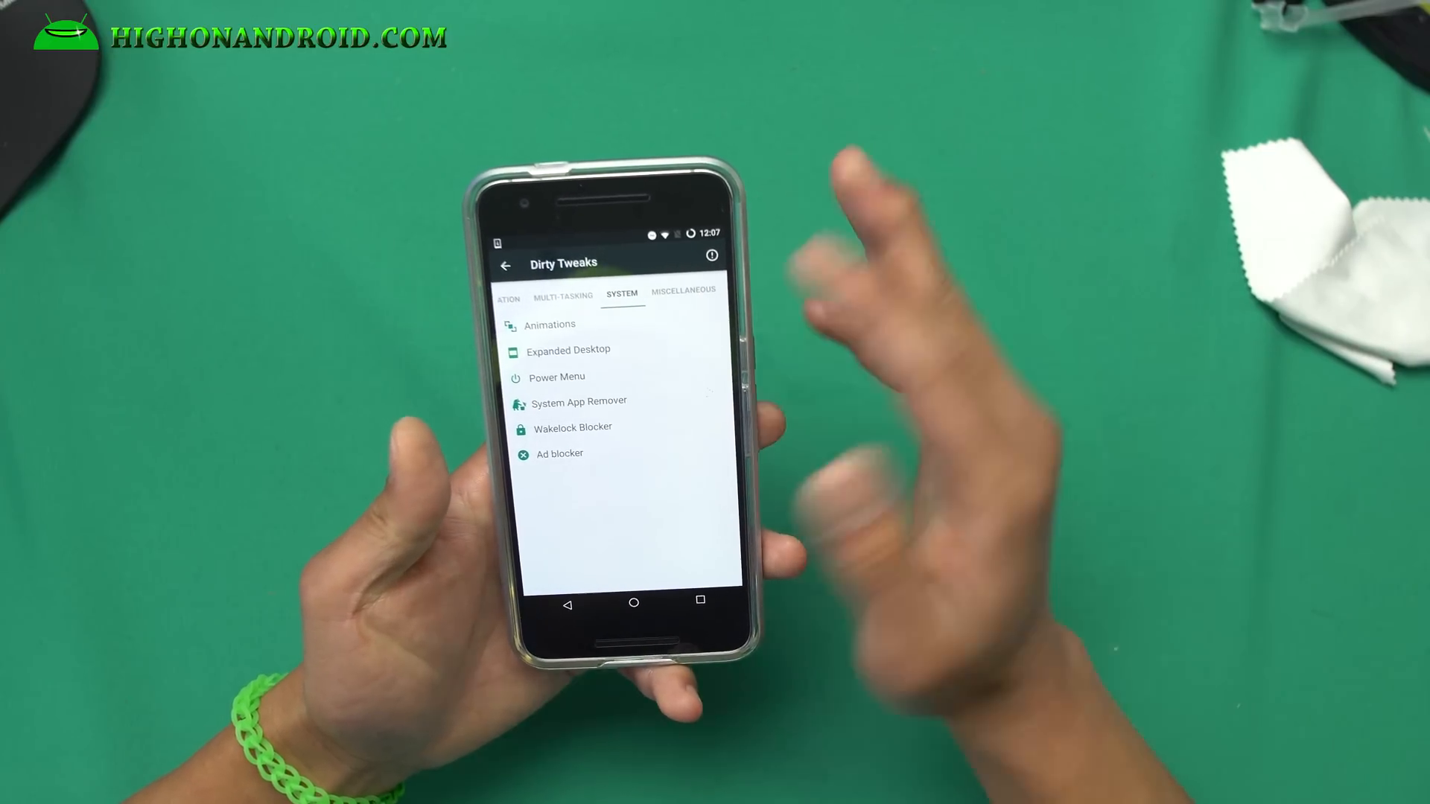
# Set Chromium to Hide both bars in Expanded Desktop and return to System.
pyautogui.click(568, 350)
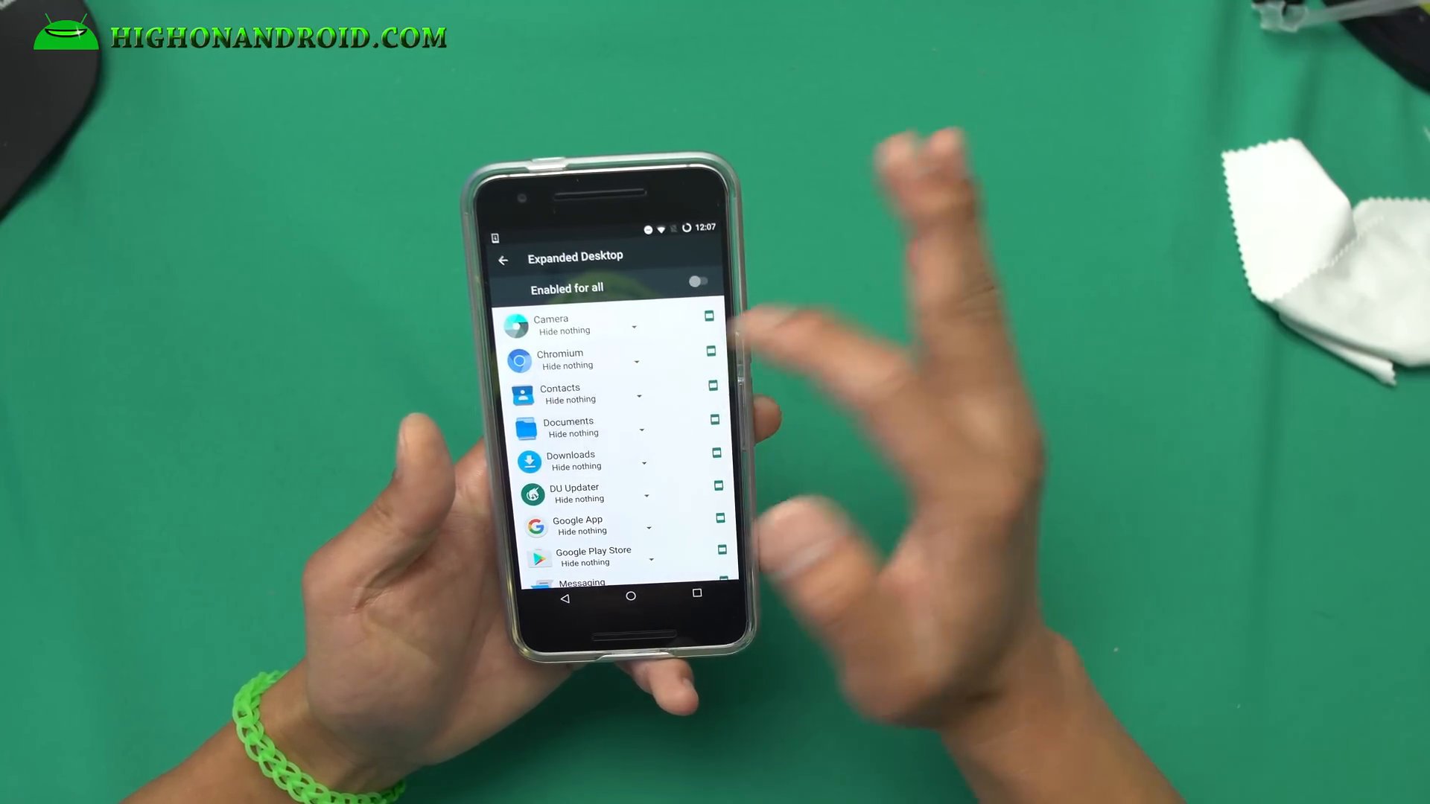
pyautogui.click(646, 361)
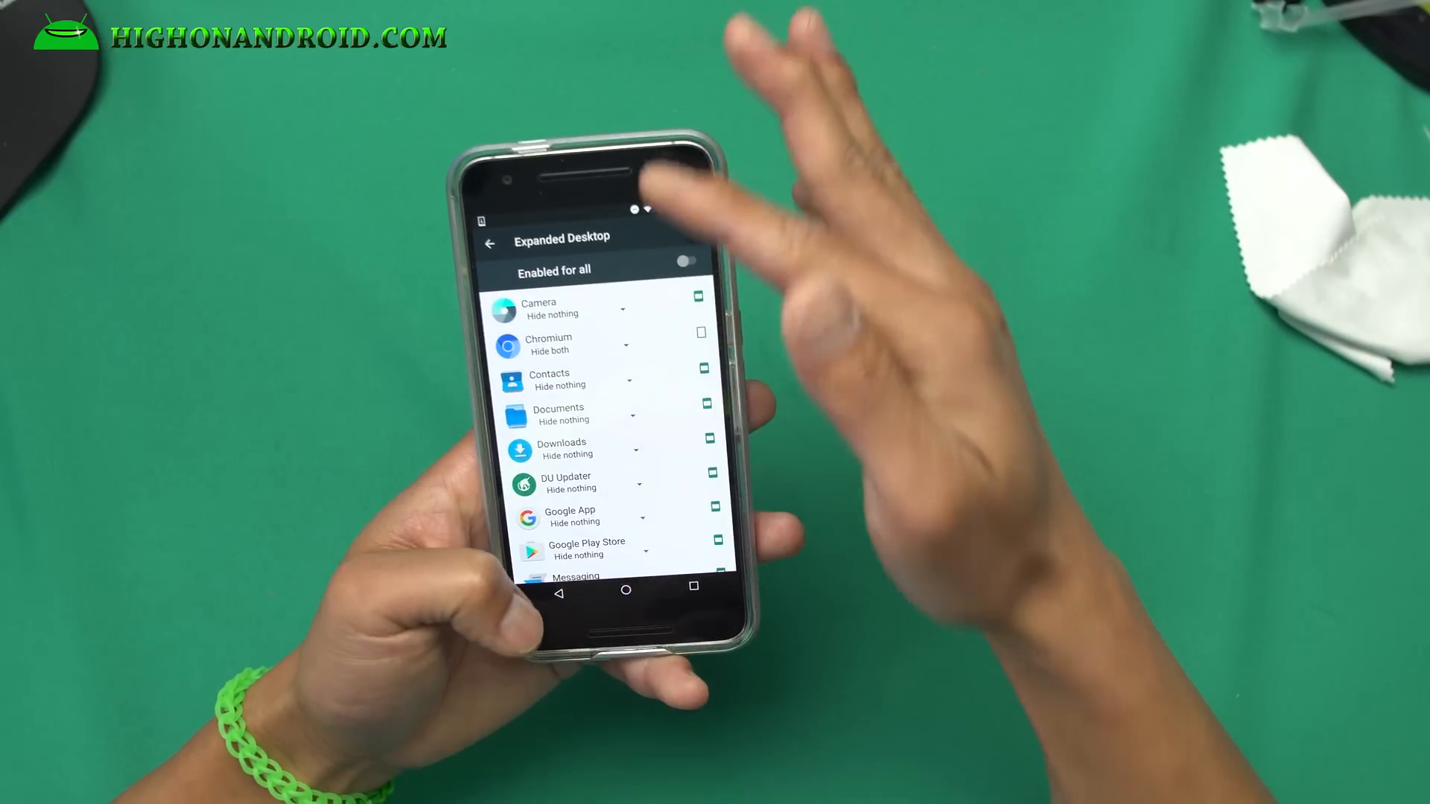
pyautogui.scroll(-3)
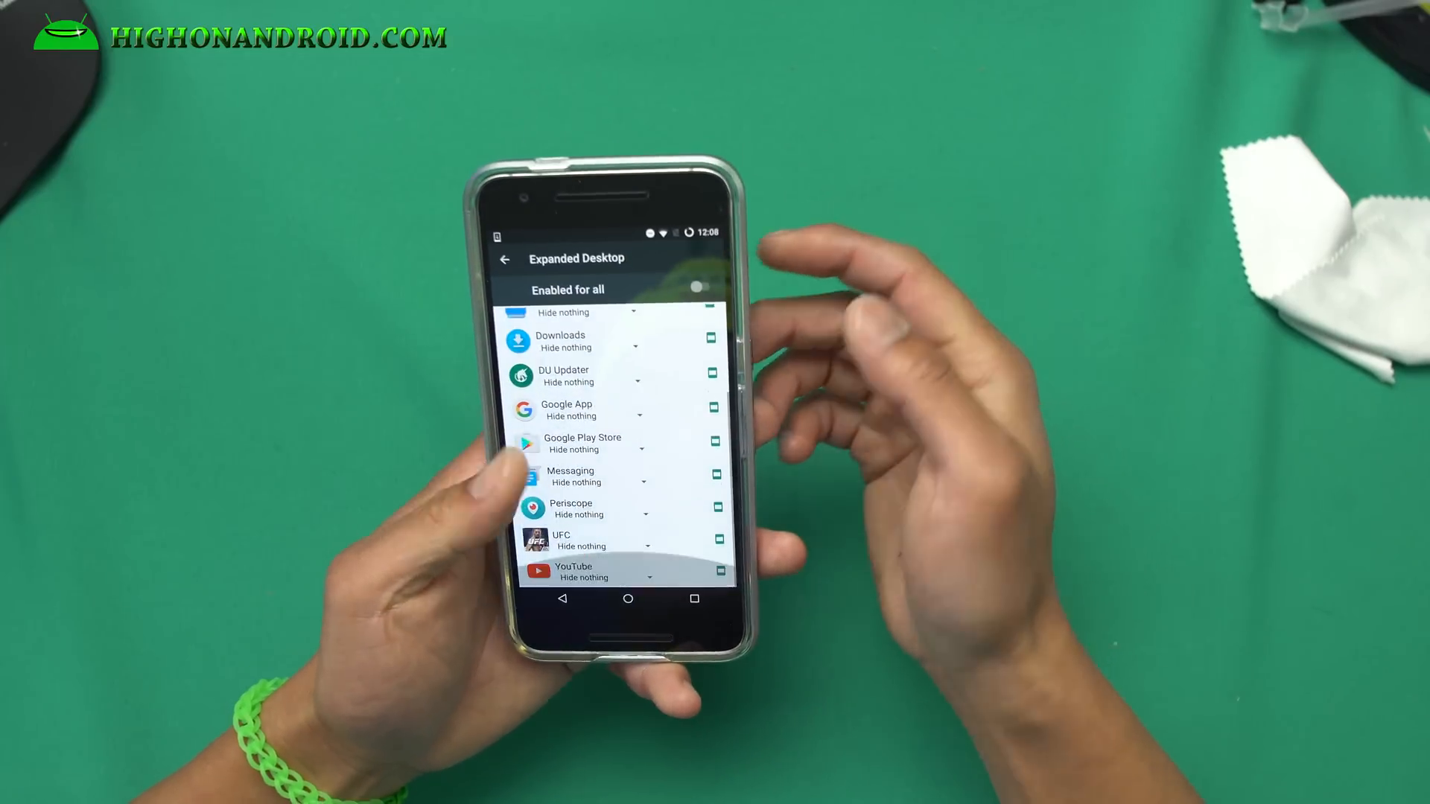
pyautogui.click(504, 260)
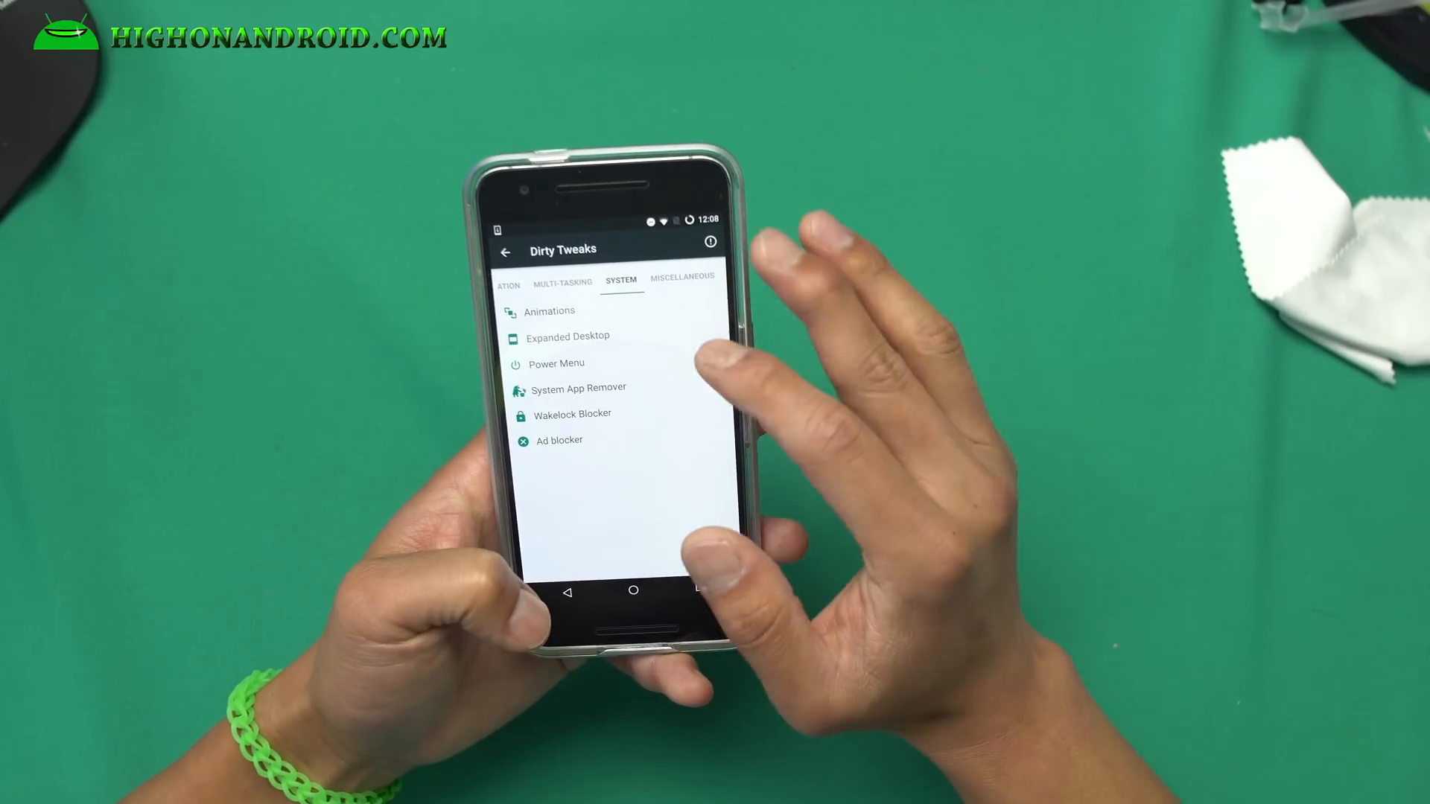
# Exit Dirty Tweaks through the main Settings list to the home screen.
pyautogui.click(573, 414)
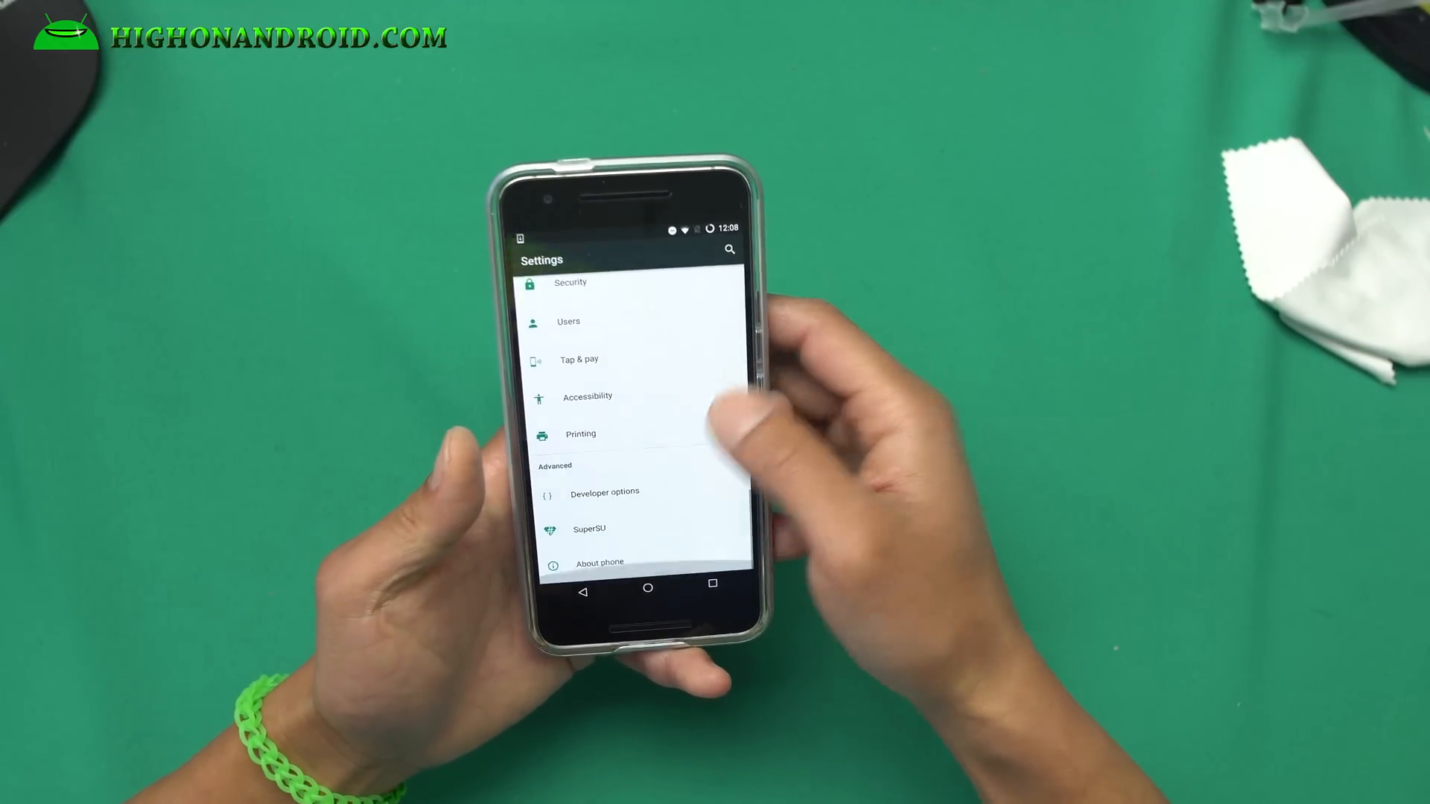
pyautogui.scroll(-3)
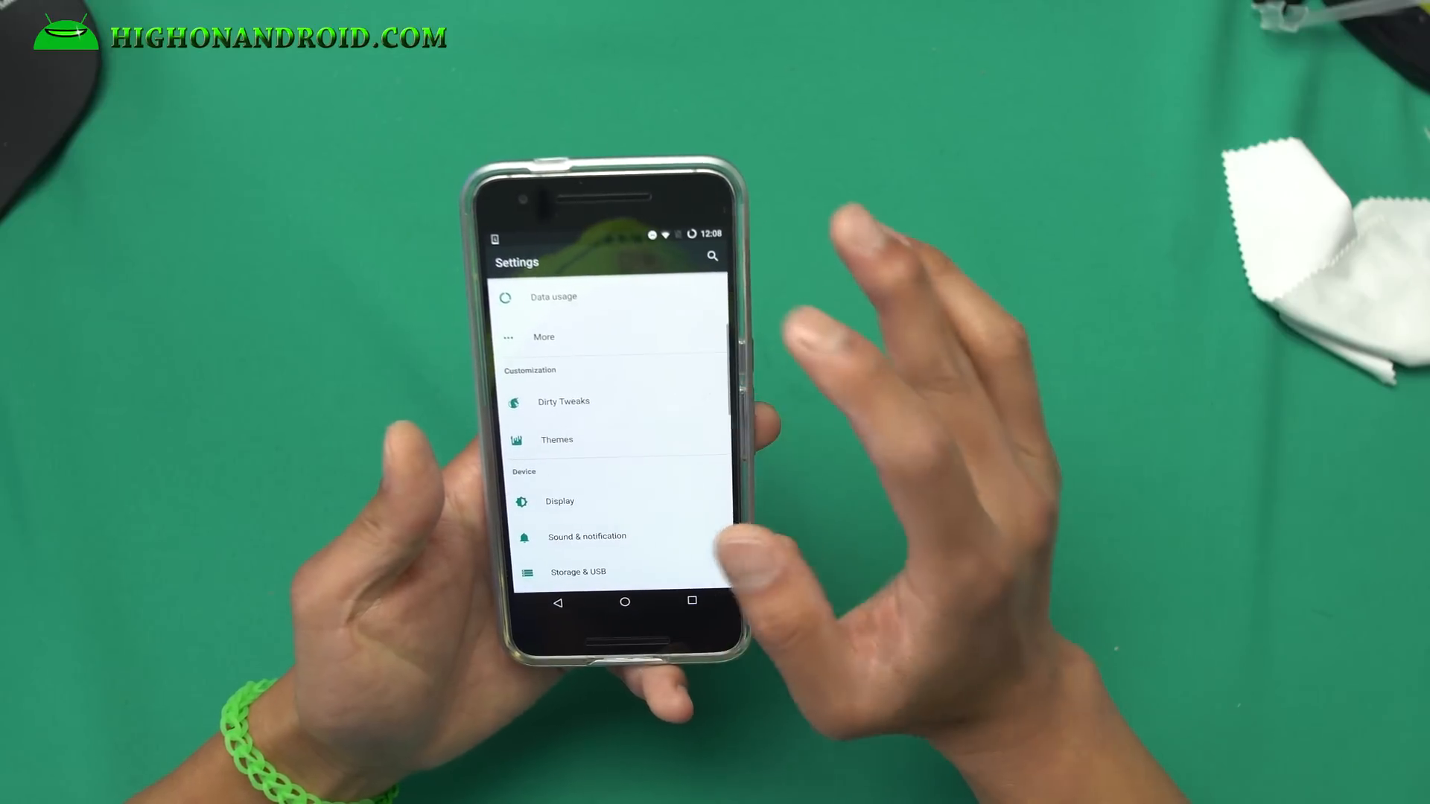
pyautogui.click(557, 440)
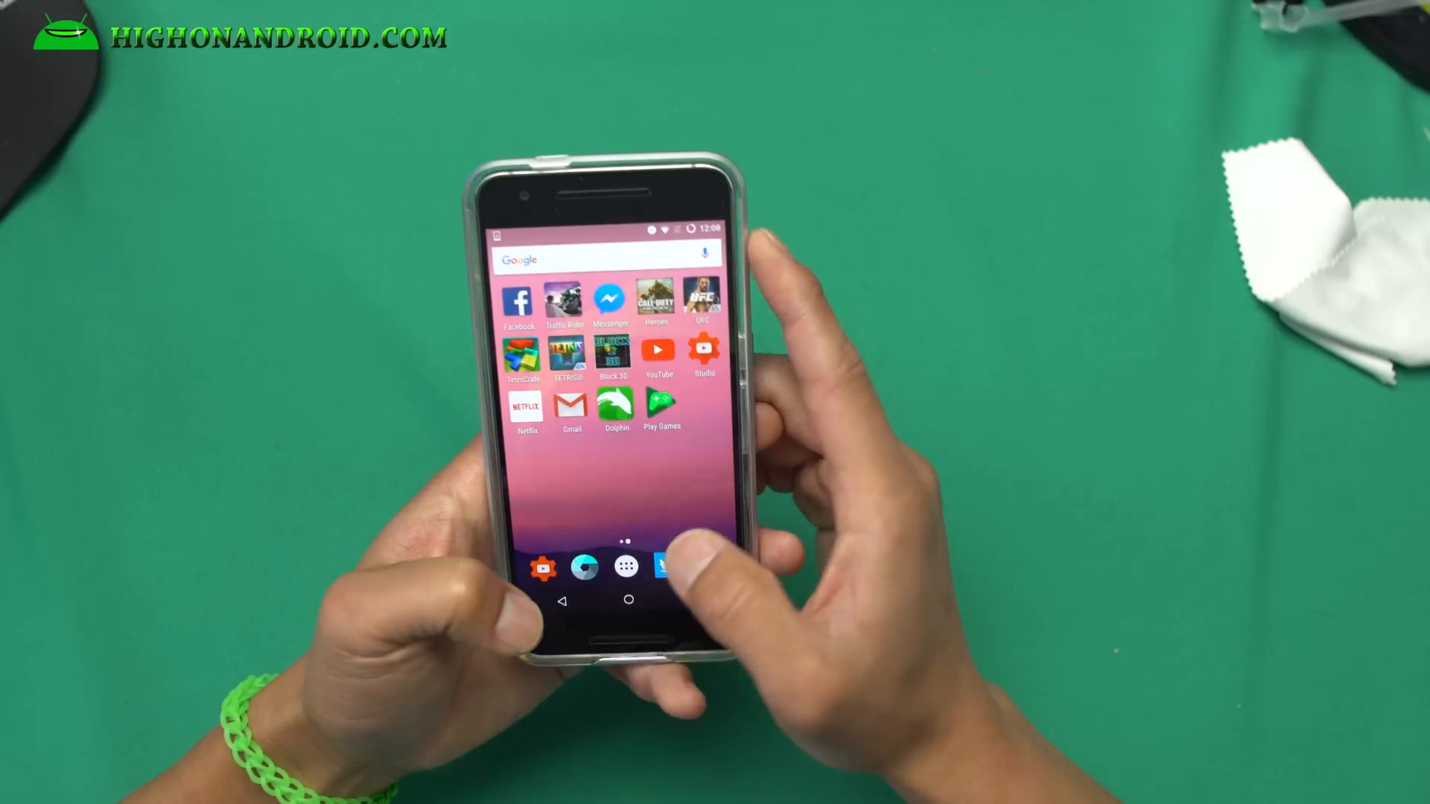
# Swipe to the second home screen page and open the app drawer.
pyautogui.click(624, 566)
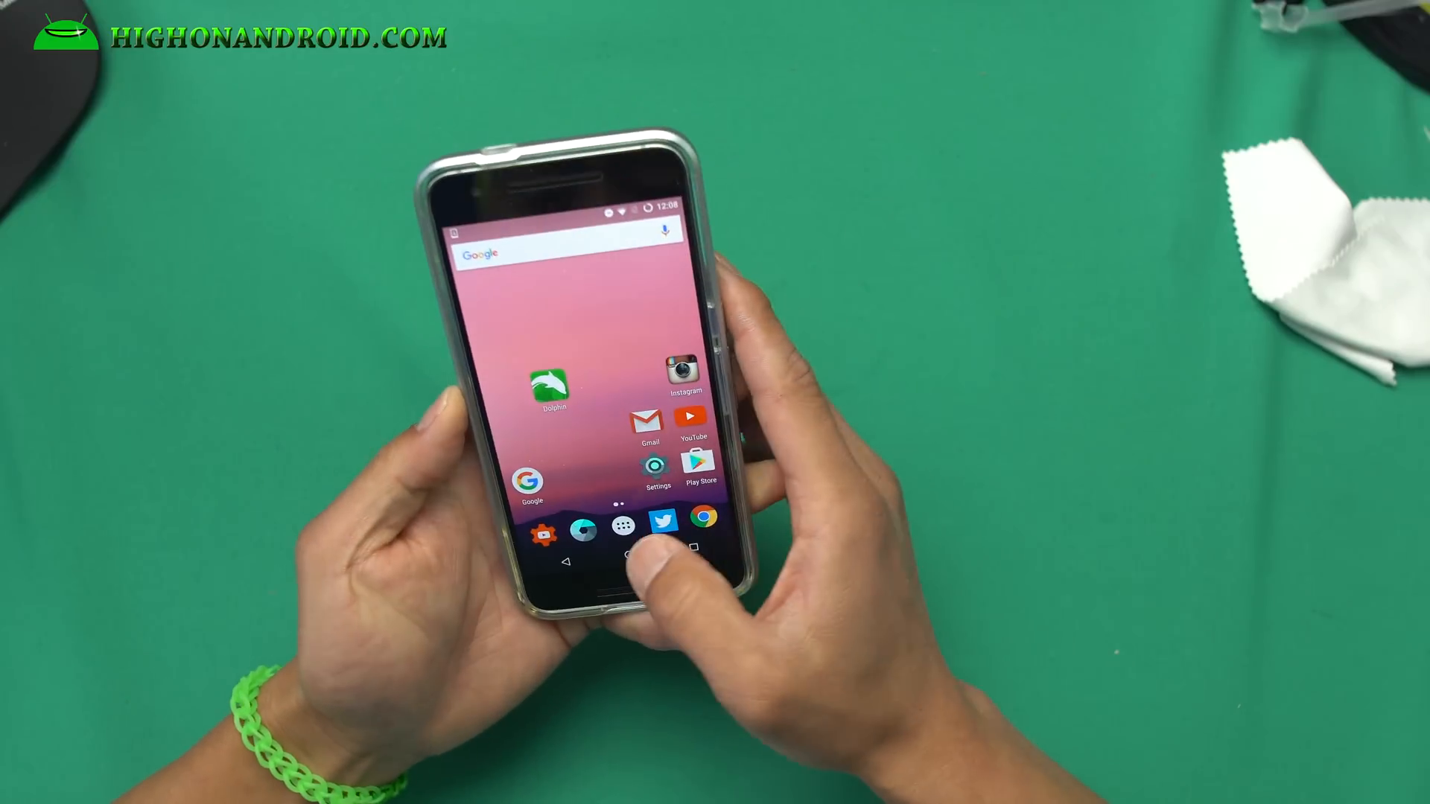
pyautogui.click(626, 533)
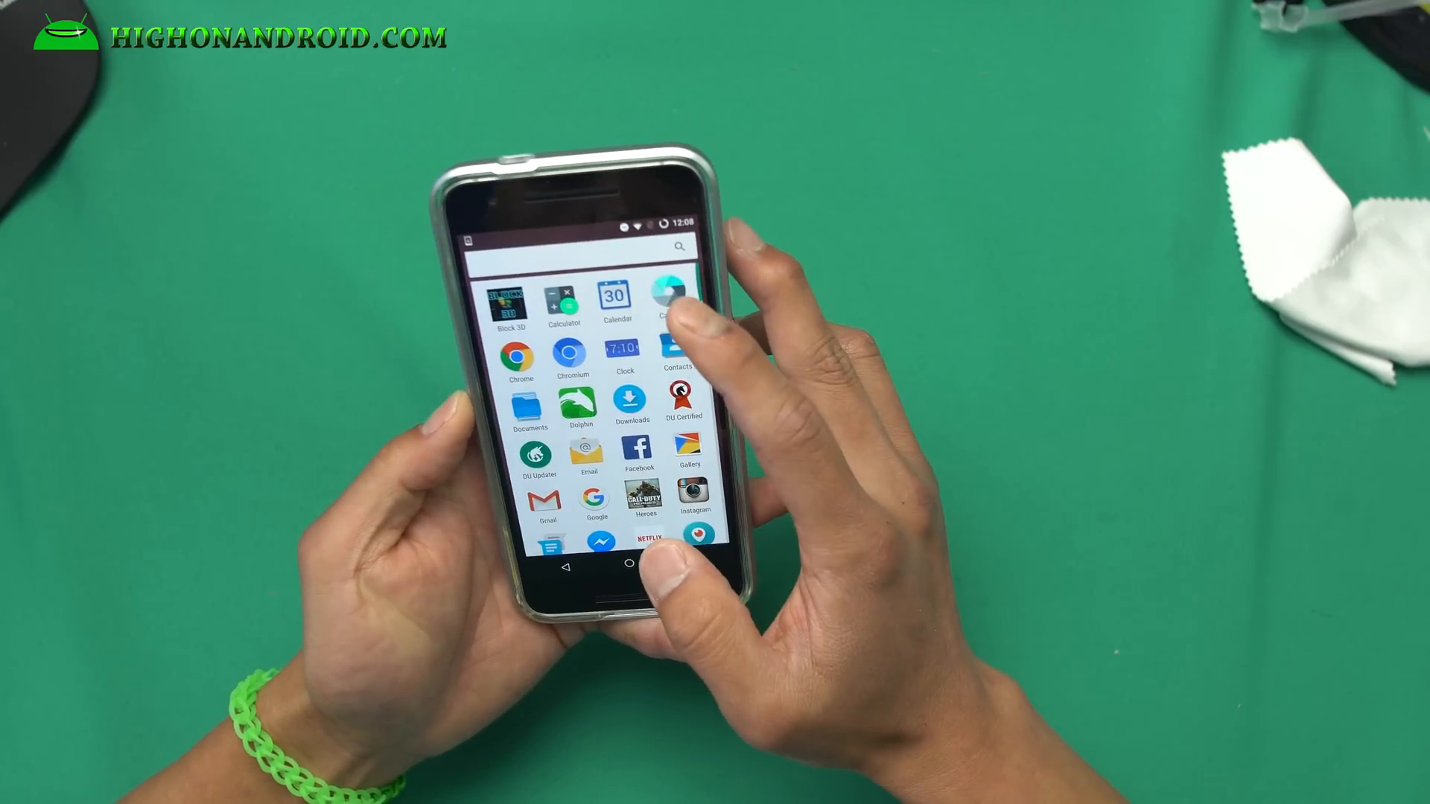